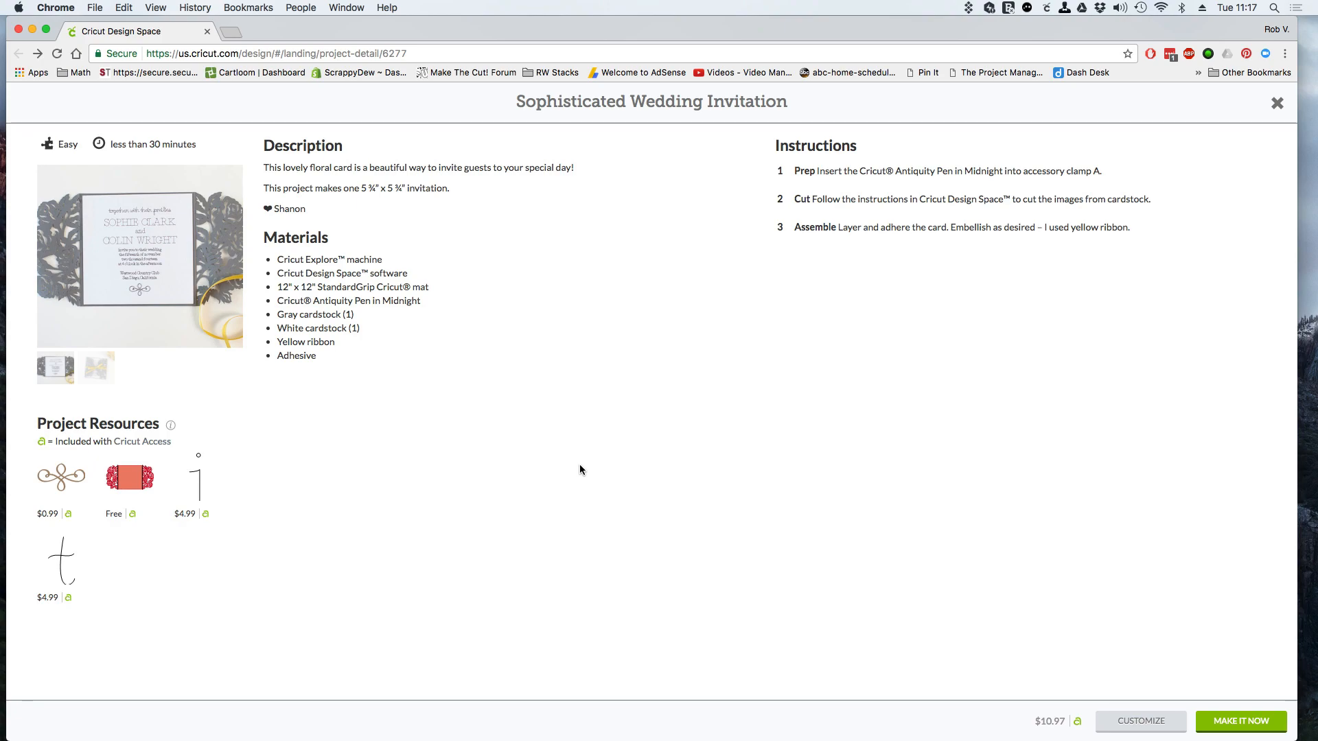
{"action": "mouse_move", "coordinate": [576, 469]}
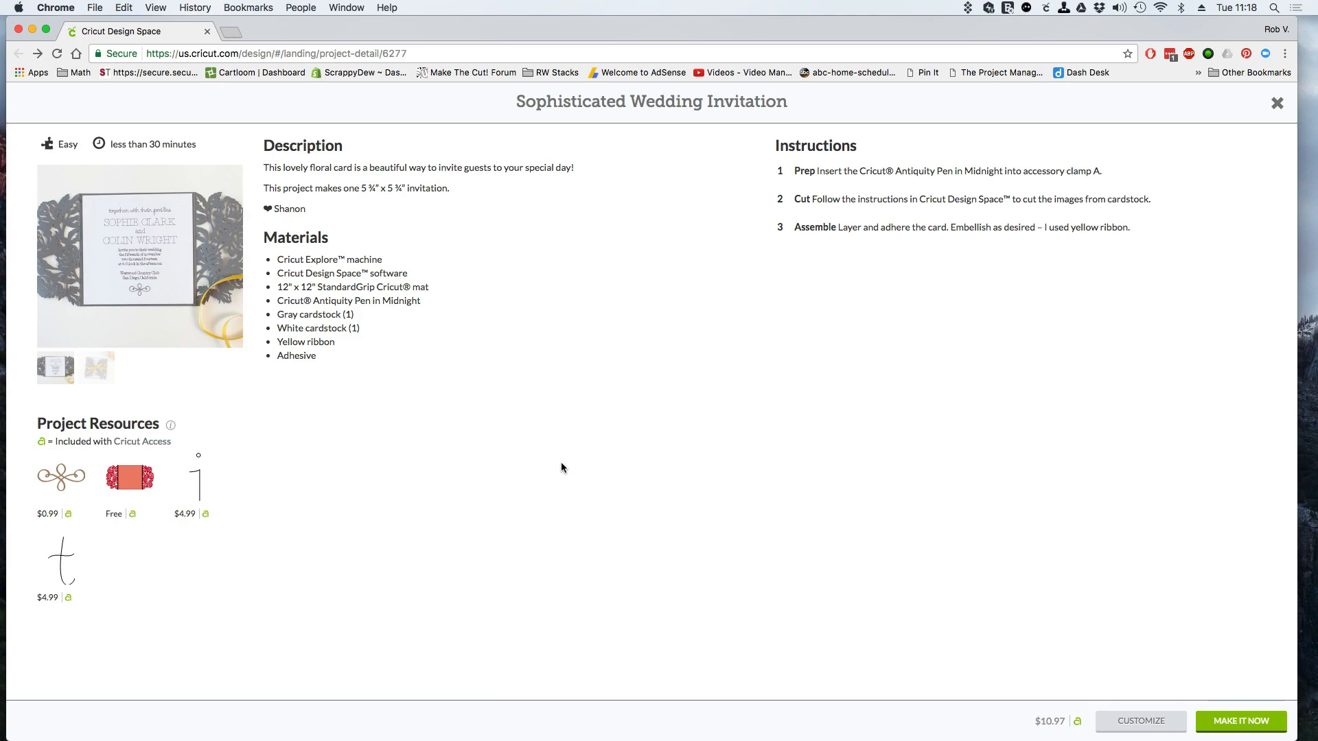
{"action": "mouse_move", "coordinate": [428, 457]}
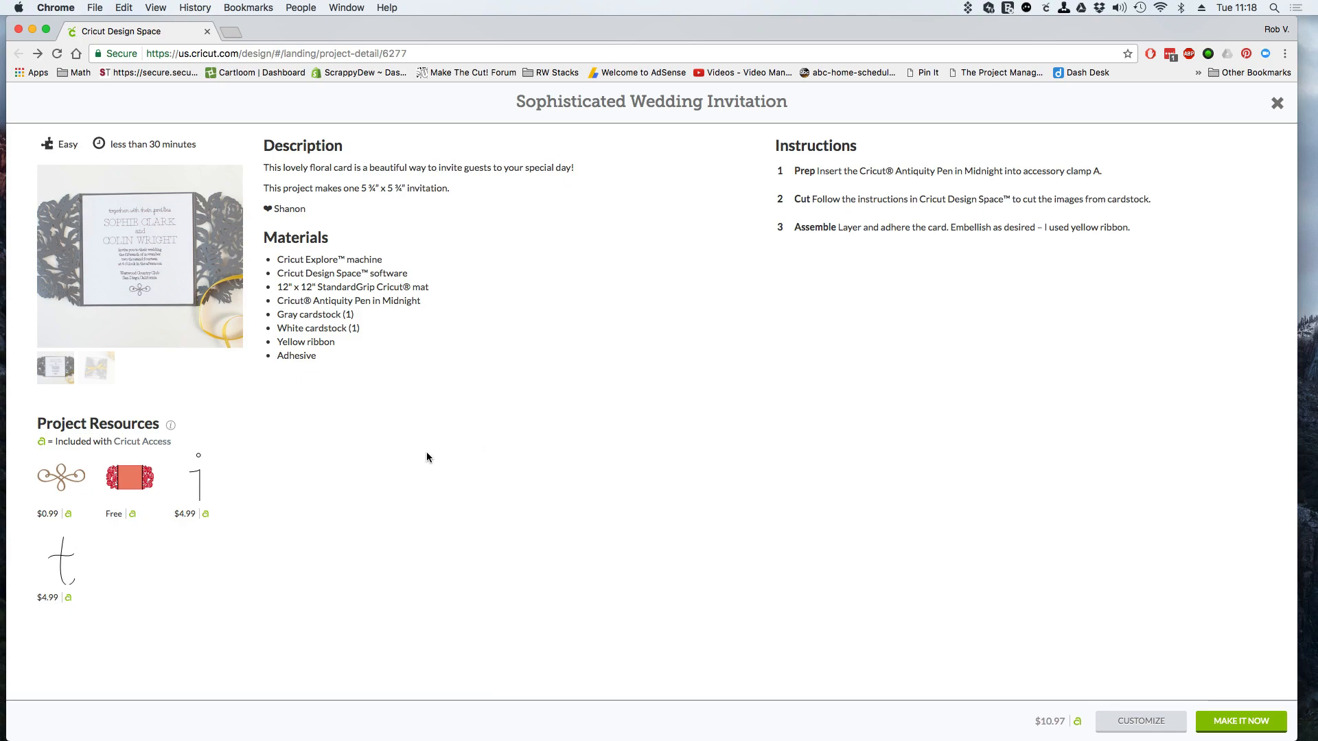
{"action": "mouse_move", "coordinate": [382, 457]}
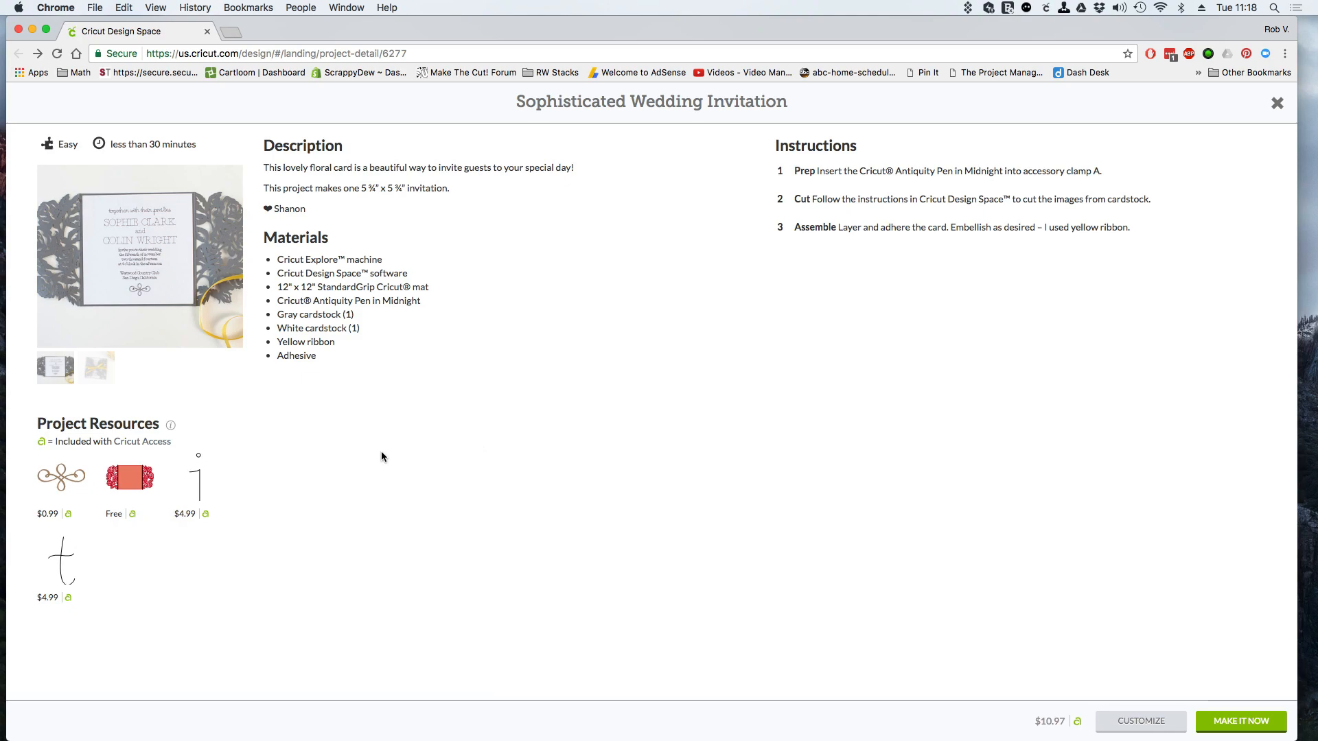
{"action": "mouse_move", "coordinate": [255, 255]}
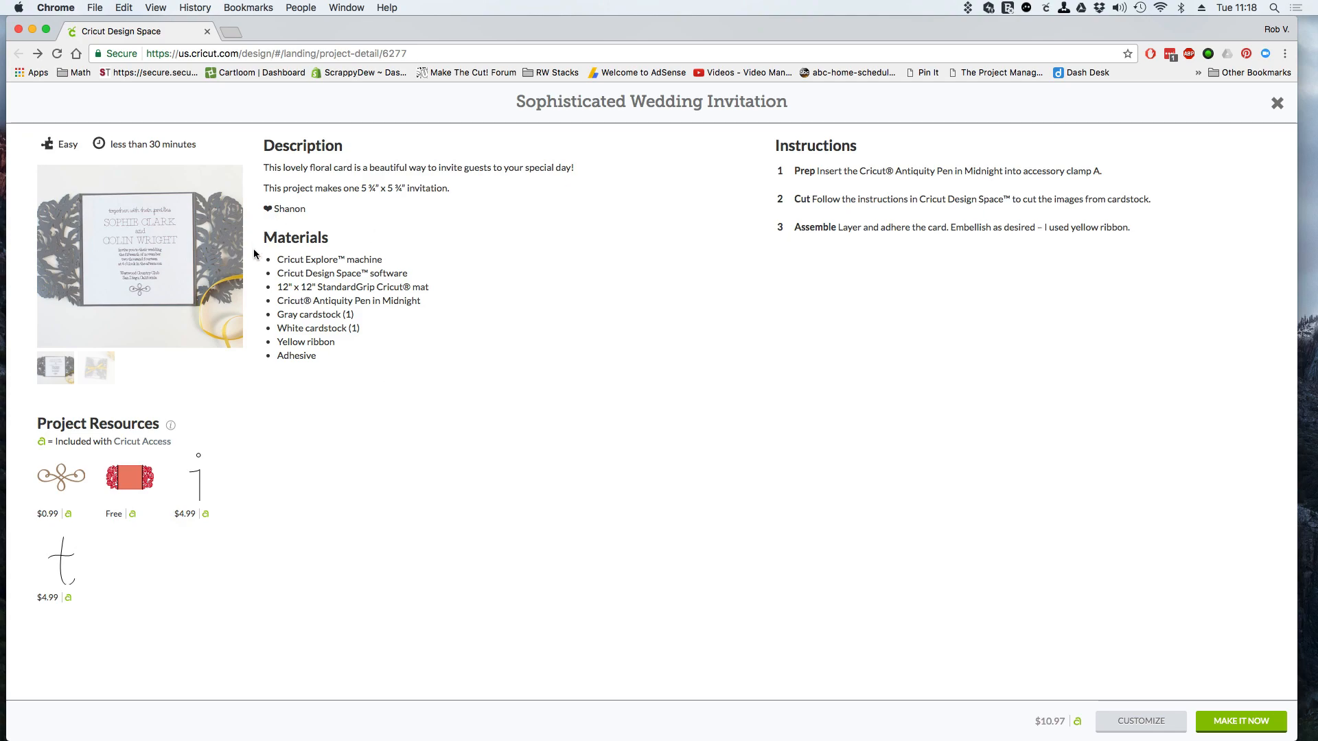
{"action": "mouse_move", "coordinate": [251, 435]}
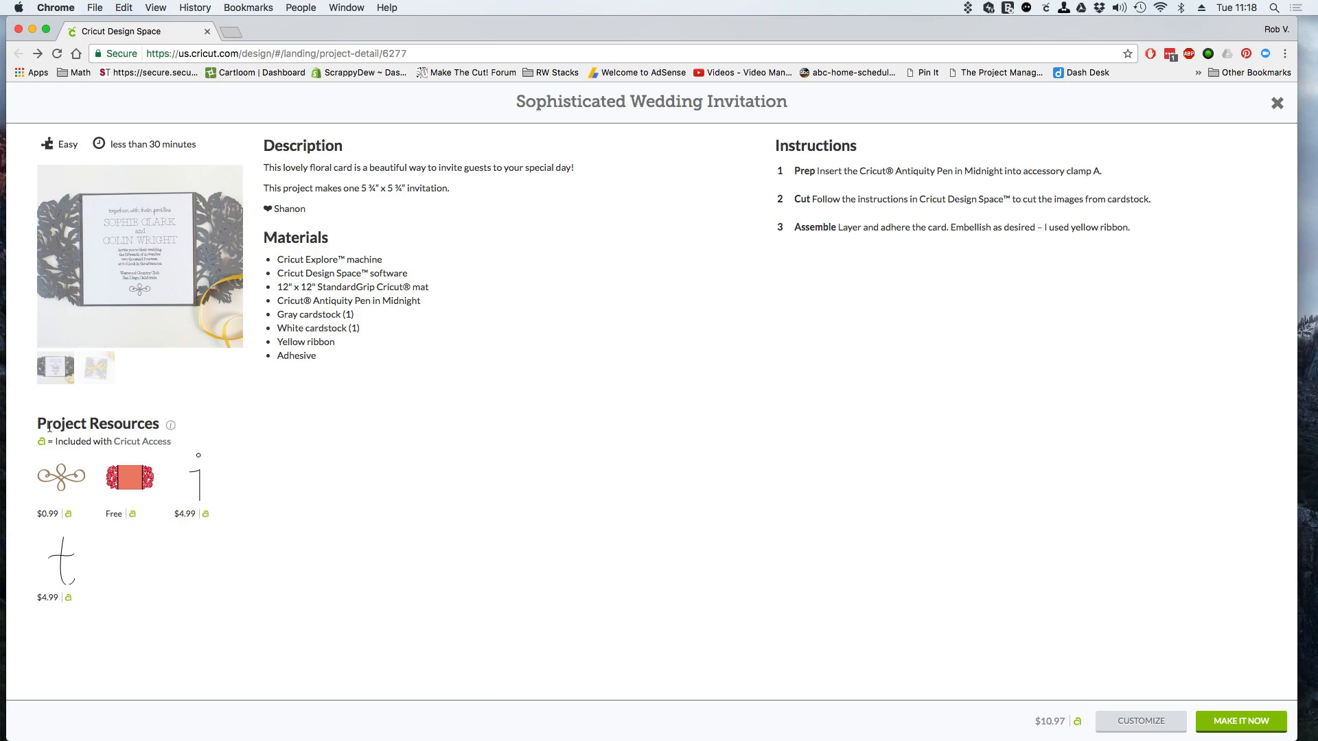
{"action": "mouse_move", "coordinate": [164, 455]}
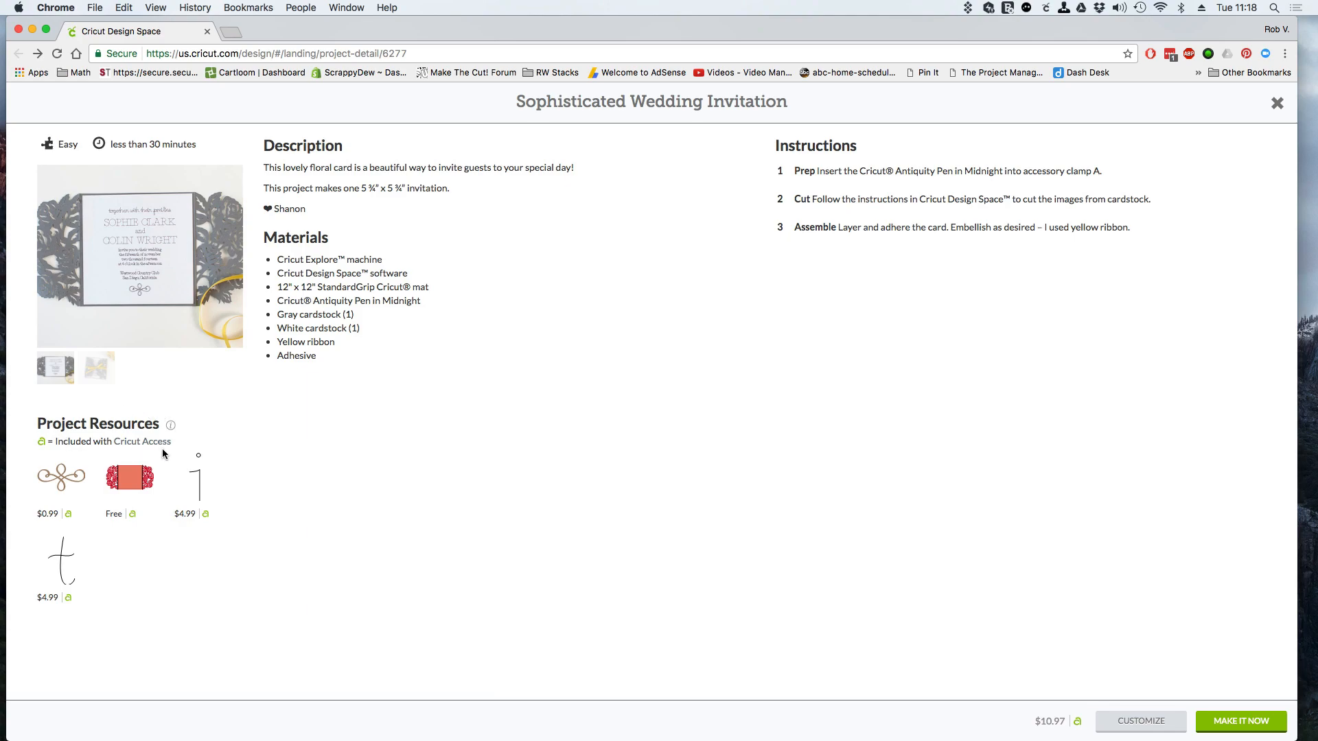
{"action": "mouse_move", "coordinate": [160, 491]}
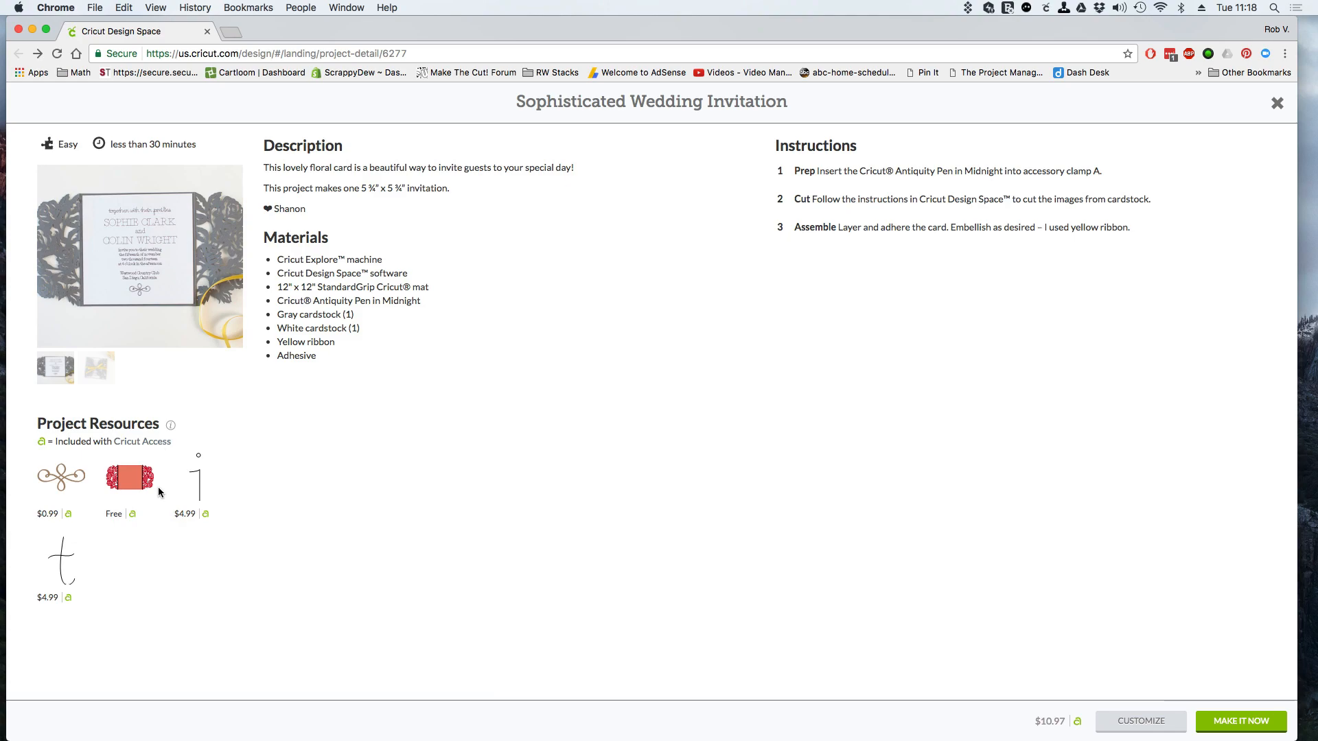
Scroll through Project Resources to view each image's name, number and set, e.g. Flourish from French Manor.
{"action": "scroll", "scroll_direction": "down", "scroll_amount": 3}
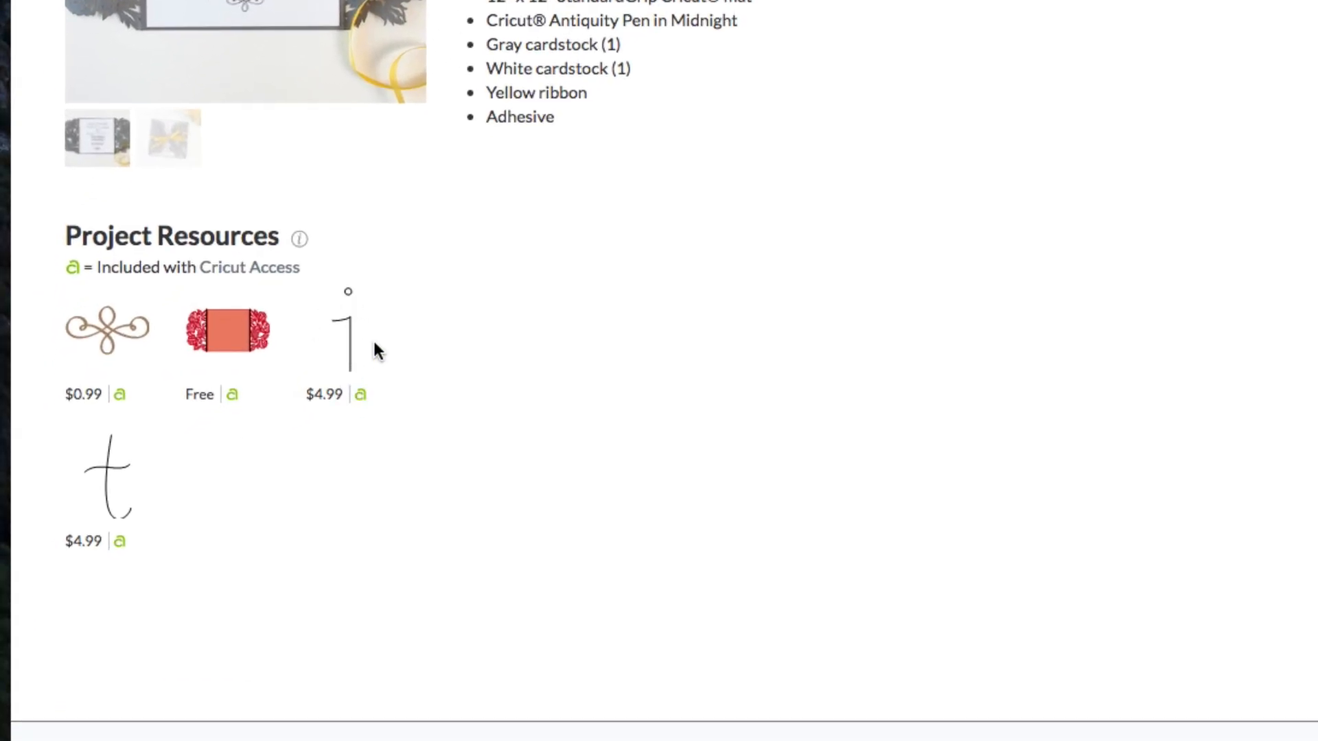
{"action": "mouse_move", "coordinate": [297, 403]}
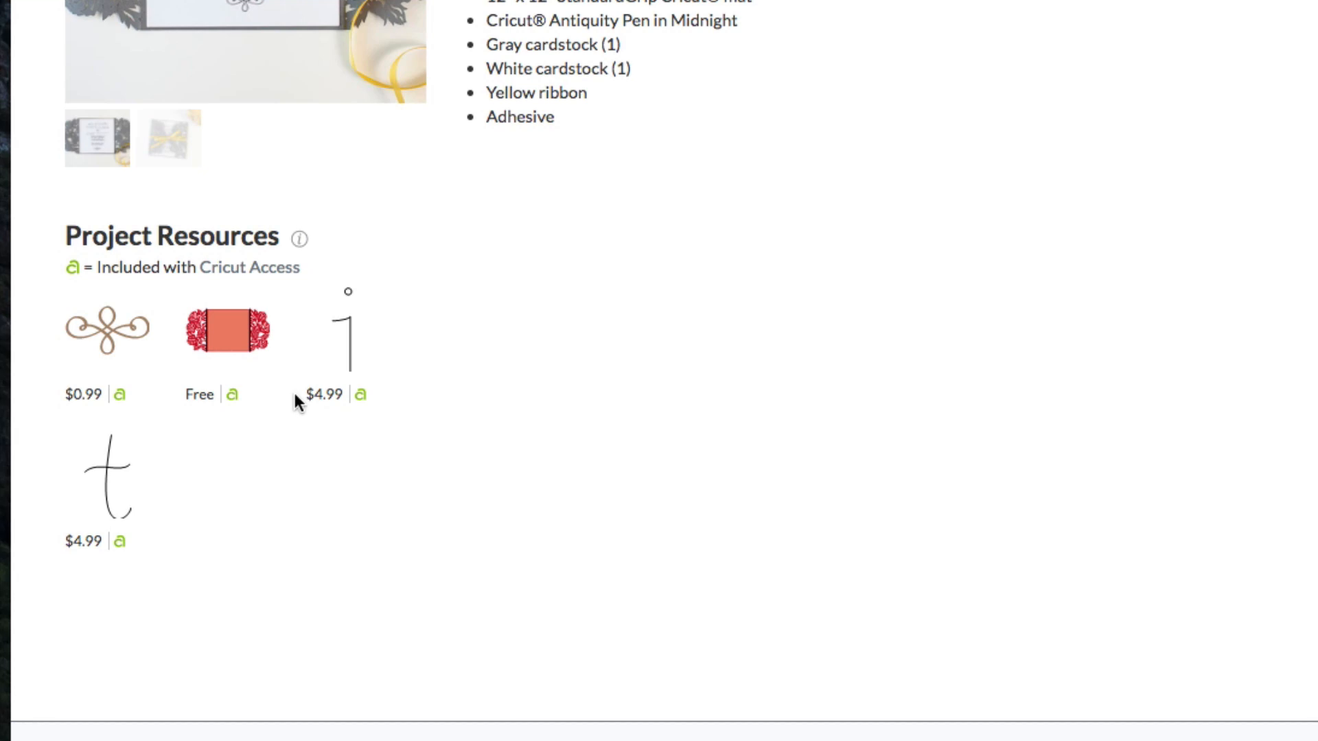
{"action": "mouse_move", "coordinate": [300, 244]}
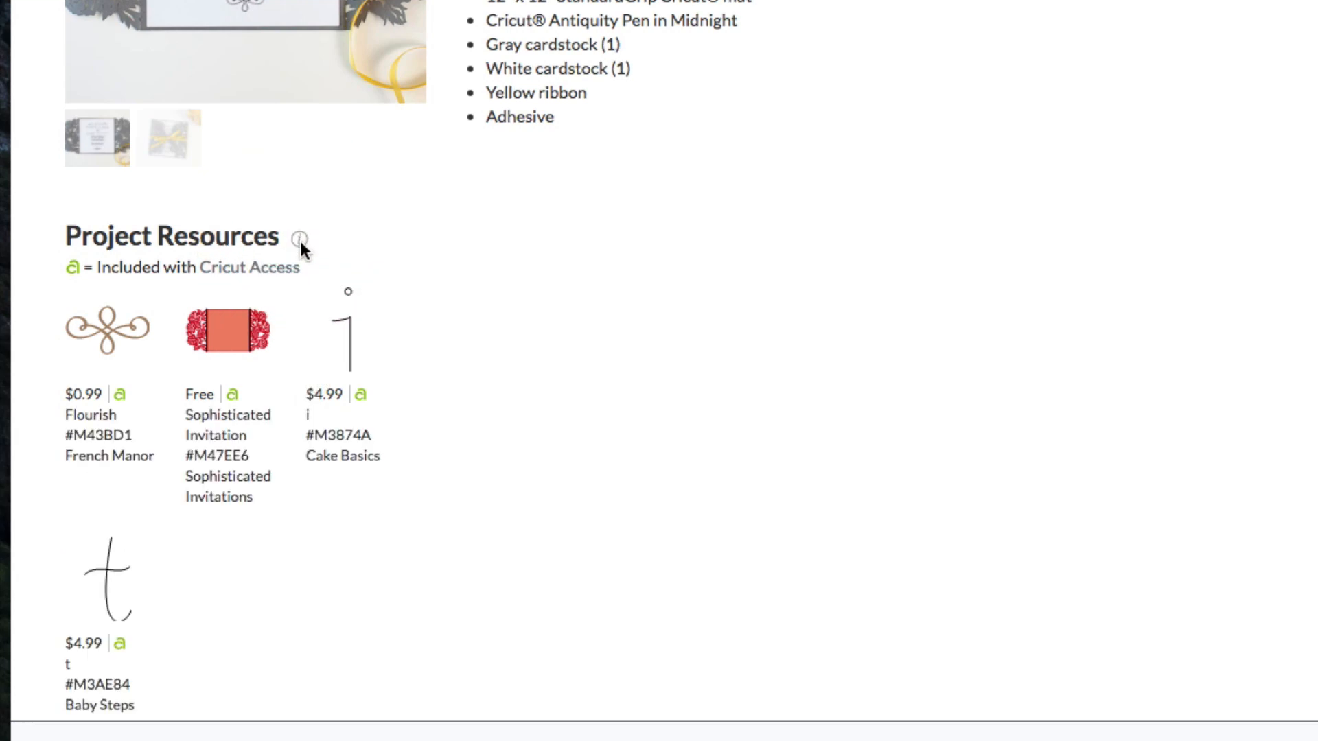
{"action": "mouse_move", "coordinate": [337, 476]}
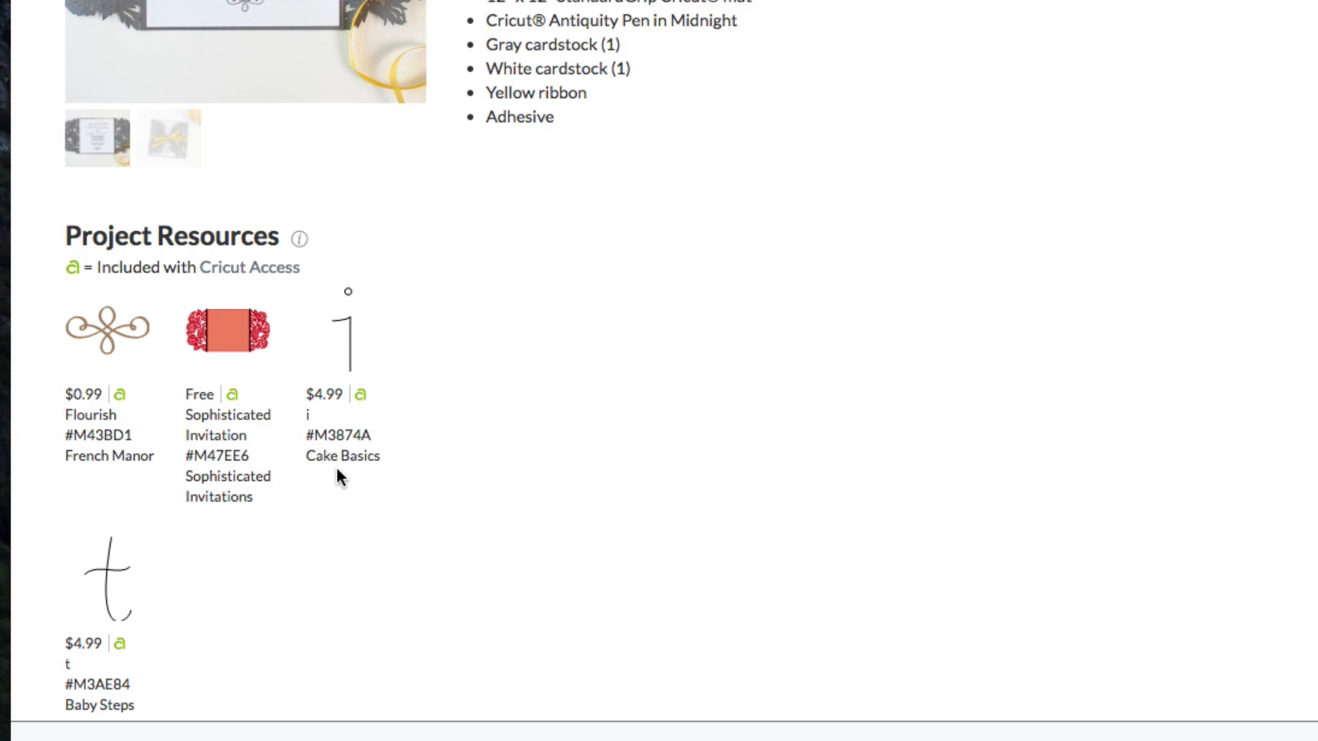
{"action": "mouse_move", "coordinate": [308, 456]}
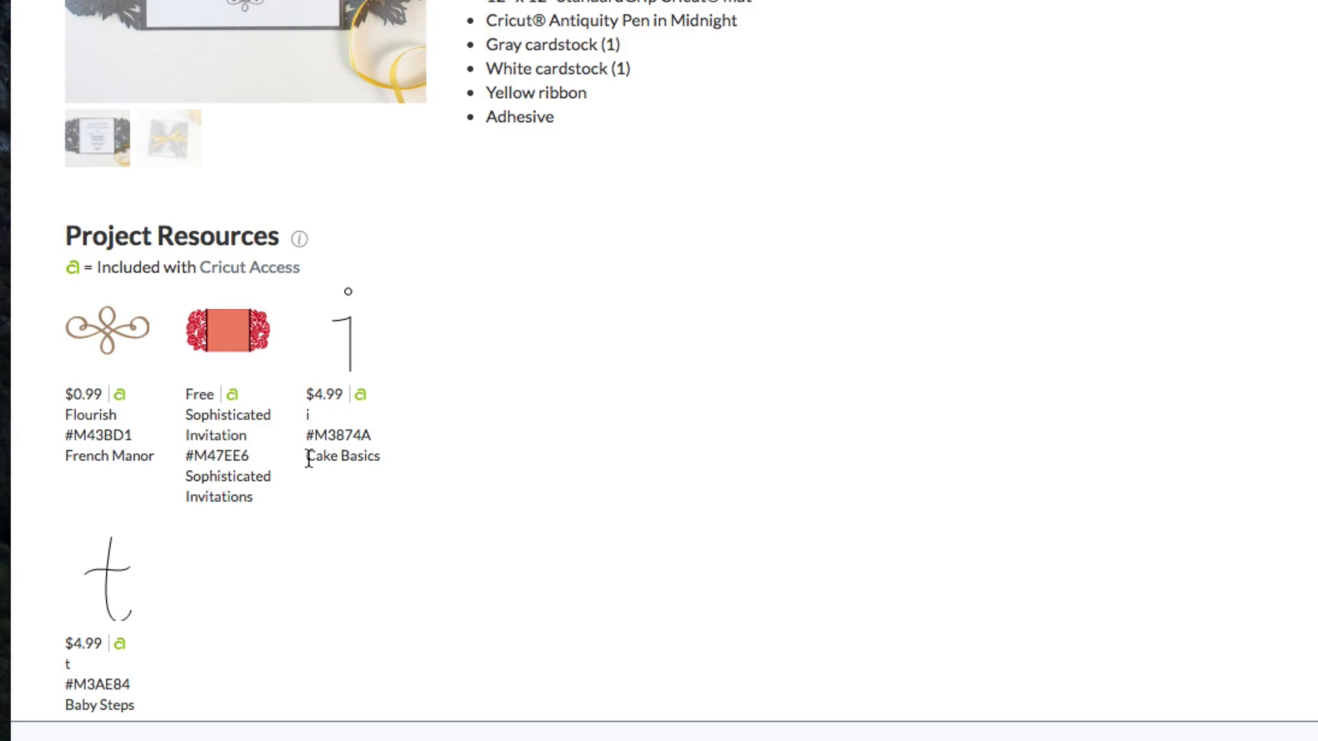
{"action": "mouse_move", "coordinate": [288, 539]}
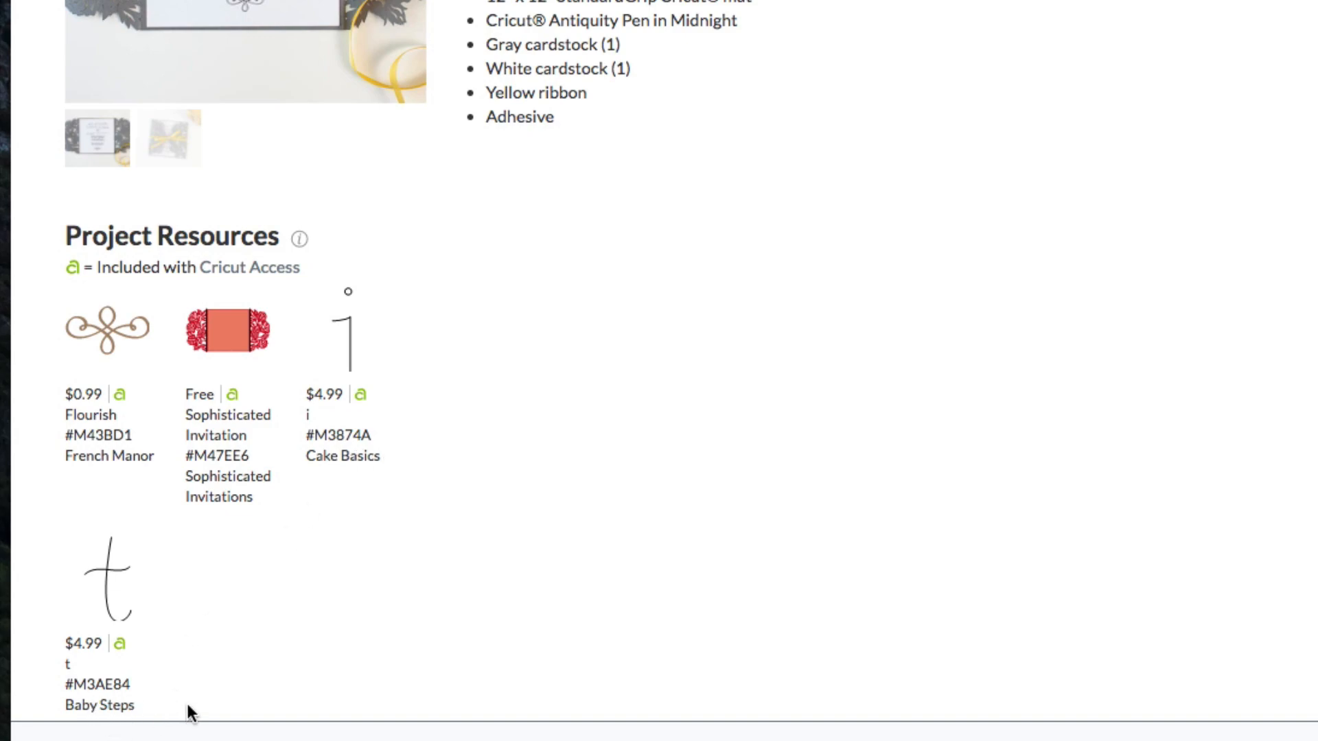
{"action": "scroll", "scroll_direction": "up", "scroll_amount": 3}
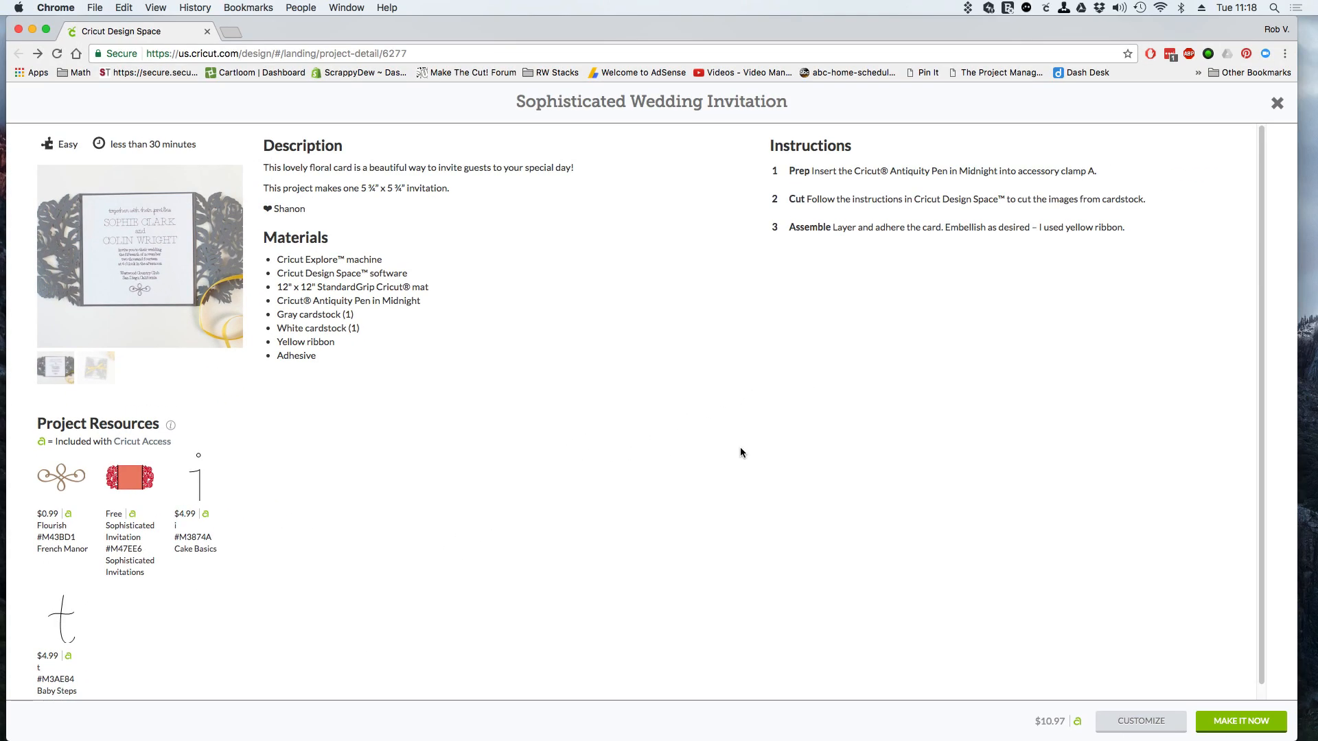
{"action": "mouse_move", "coordinate": [838, 528]}
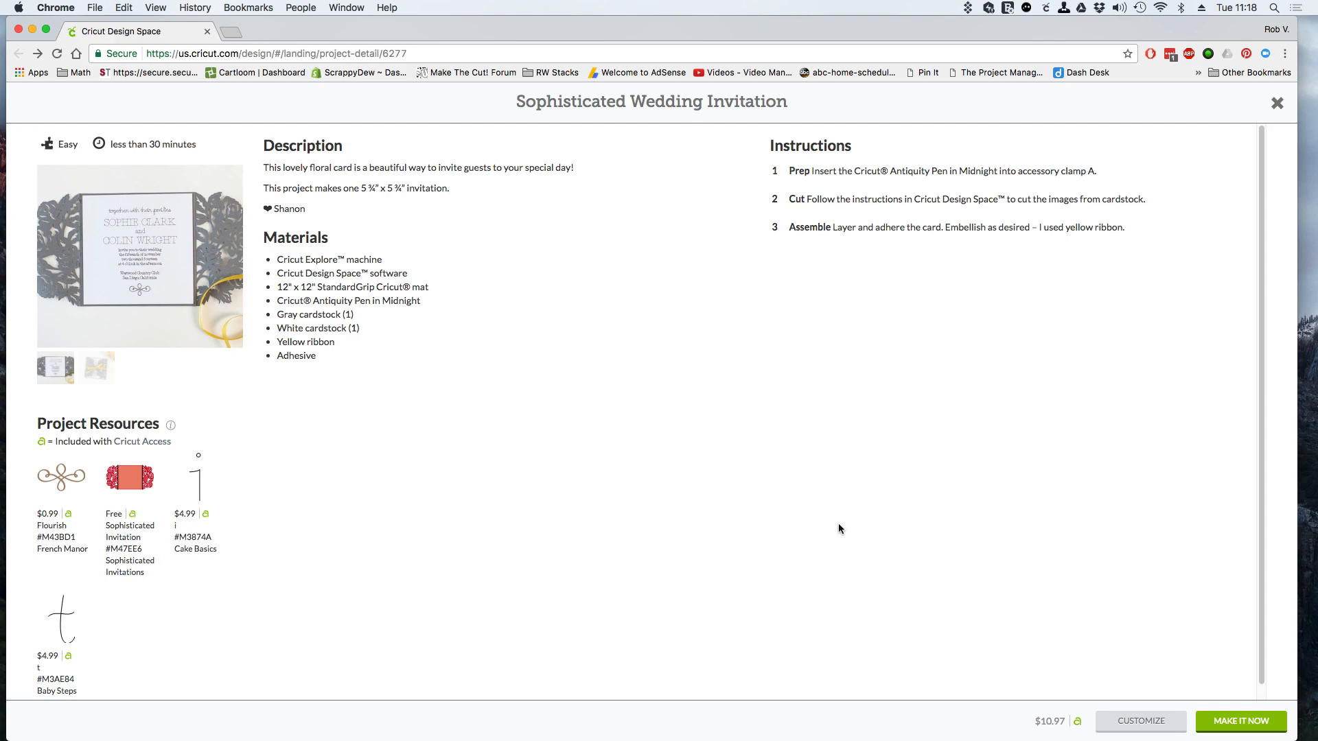
{"action": "mouse_move", "coordinate": [1145, 731]}
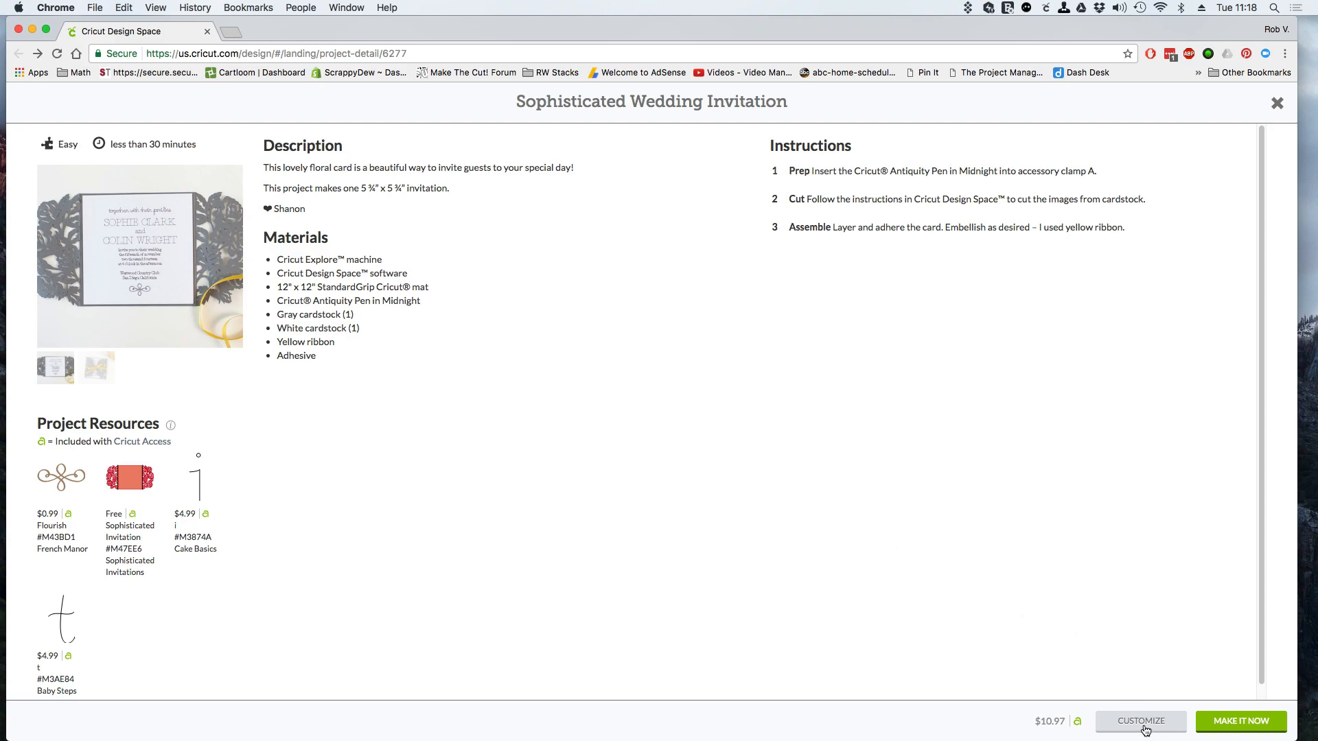
Open the Sophisticated Wedding Invitation project on the canvas.
{"action": "left_click", "coordinate": [1139, 721]}
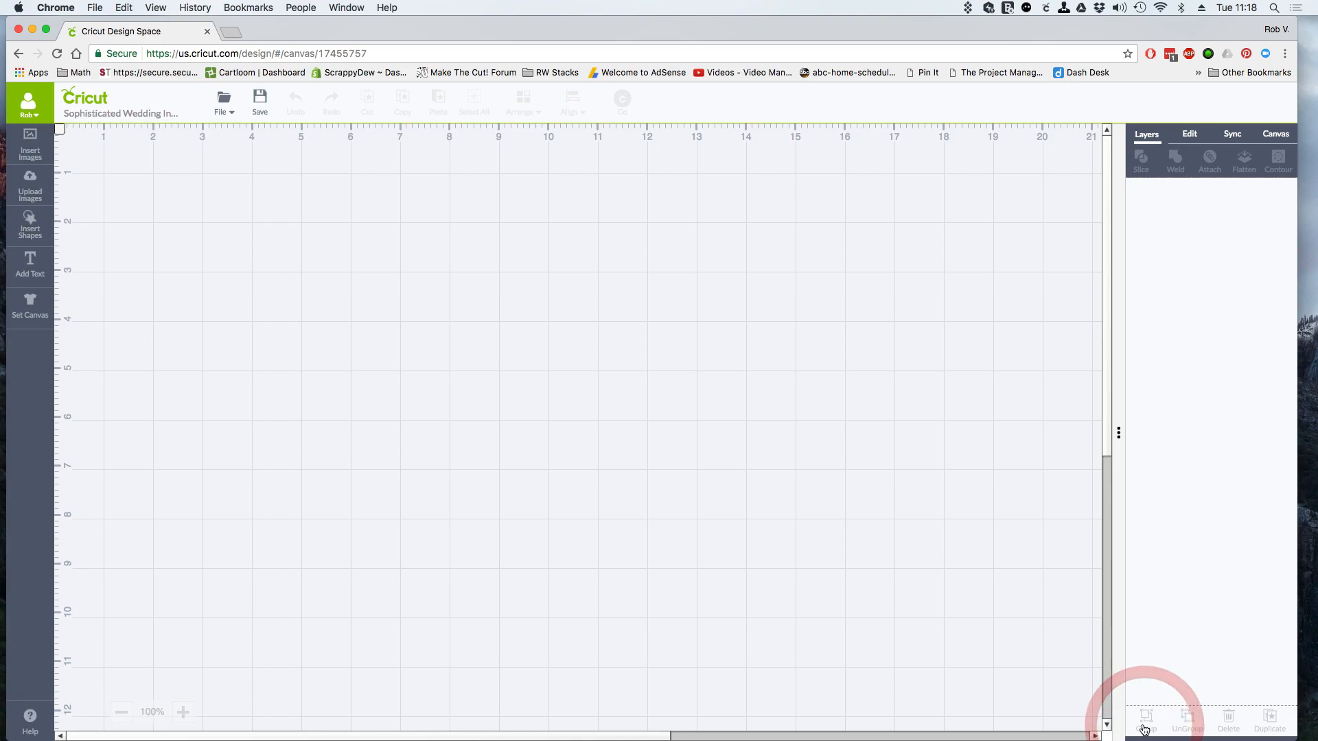
{"action": "left_click", "coordinate": [1145, 719]}
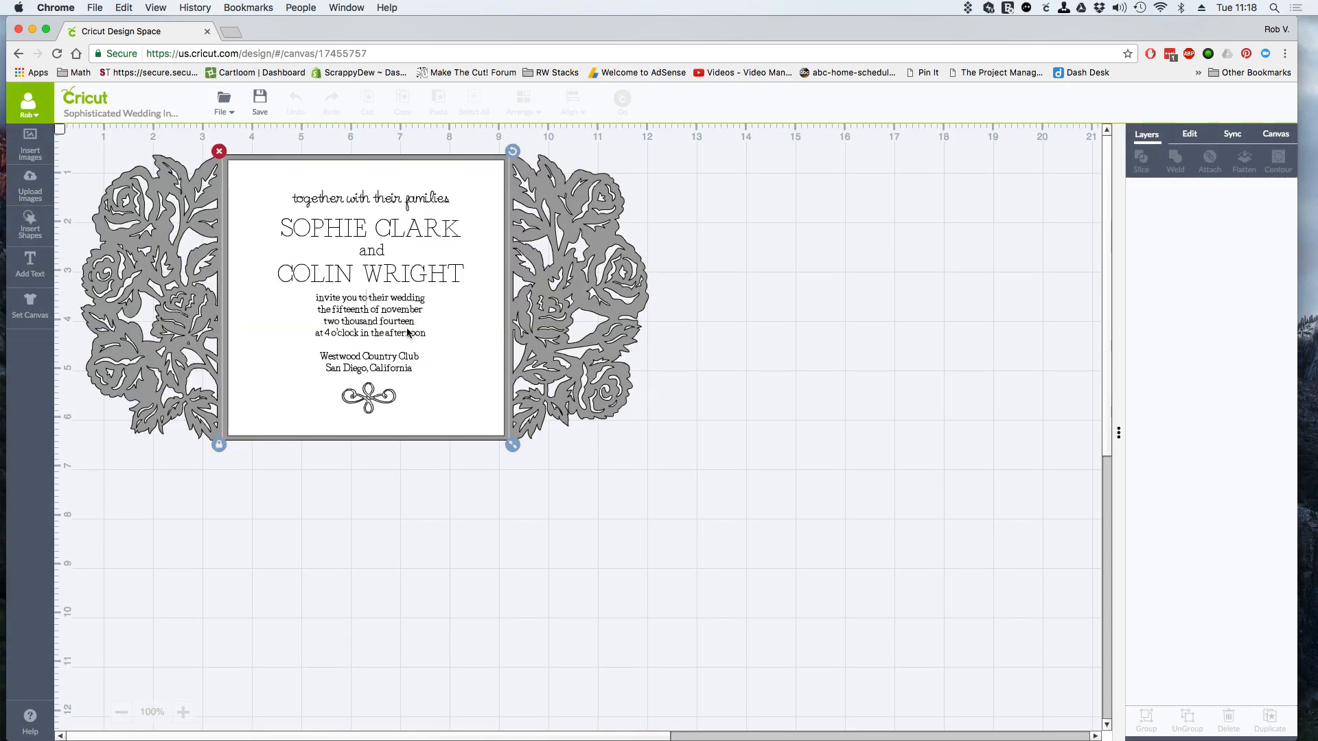
{"action": "mouse_move", "coordinate": [420, 460]}
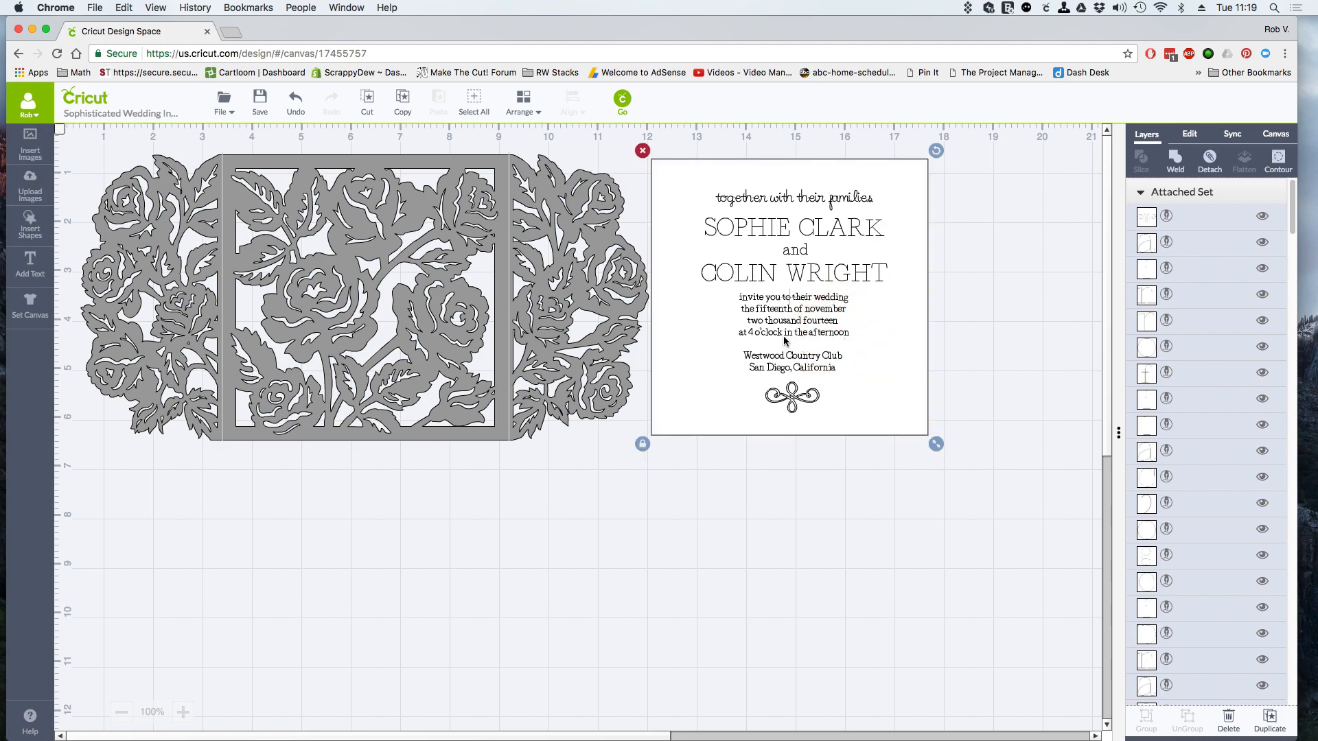
{"action": "mouse_move", "coordinate": [1171, 195]}
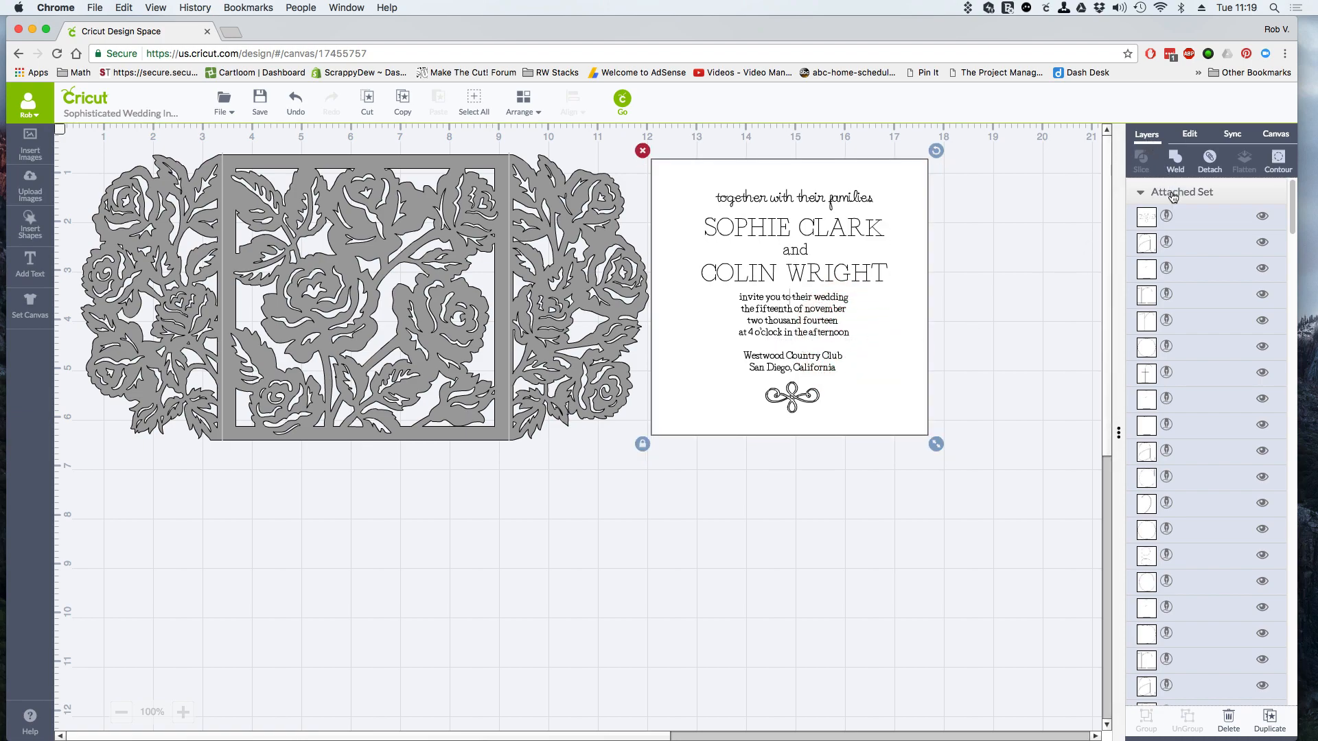
{"action": "mouse_move", "coordinate": [1165, 281]}
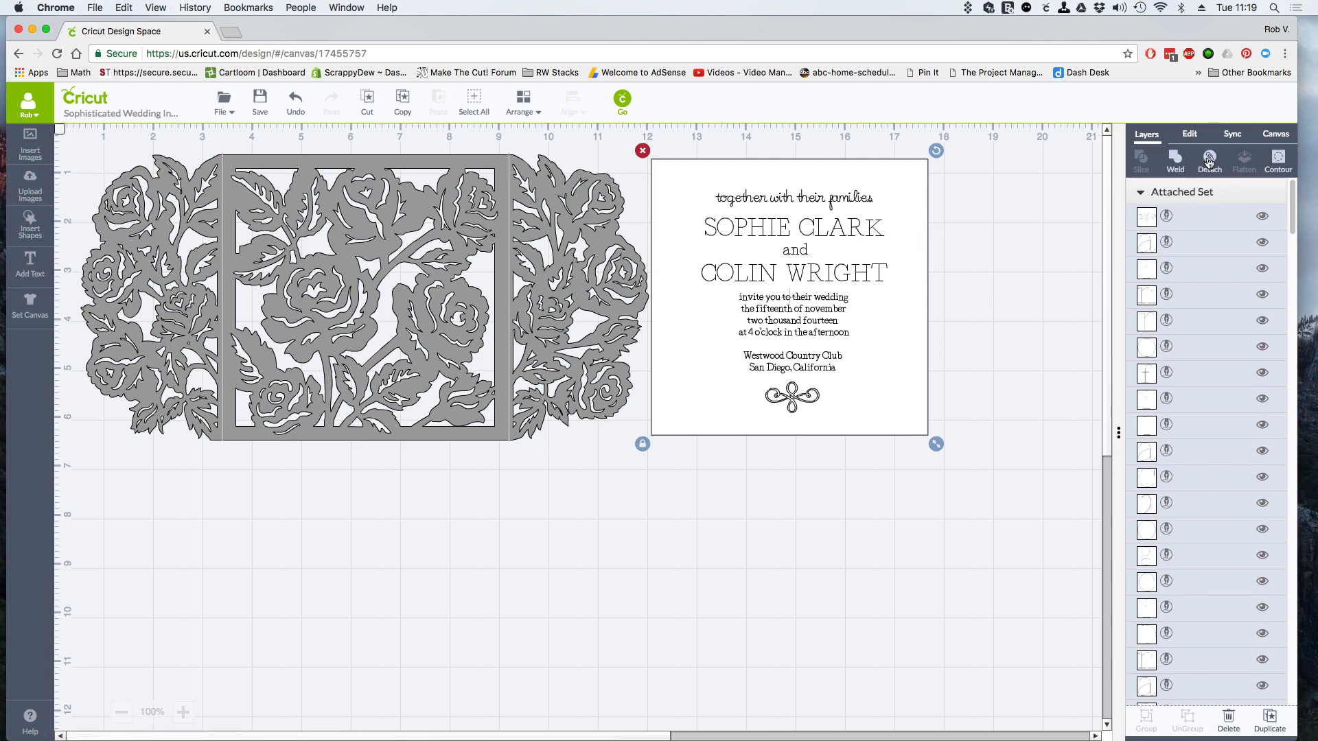
{"action": "mouse_move", "coordinate": [1098, 196]}
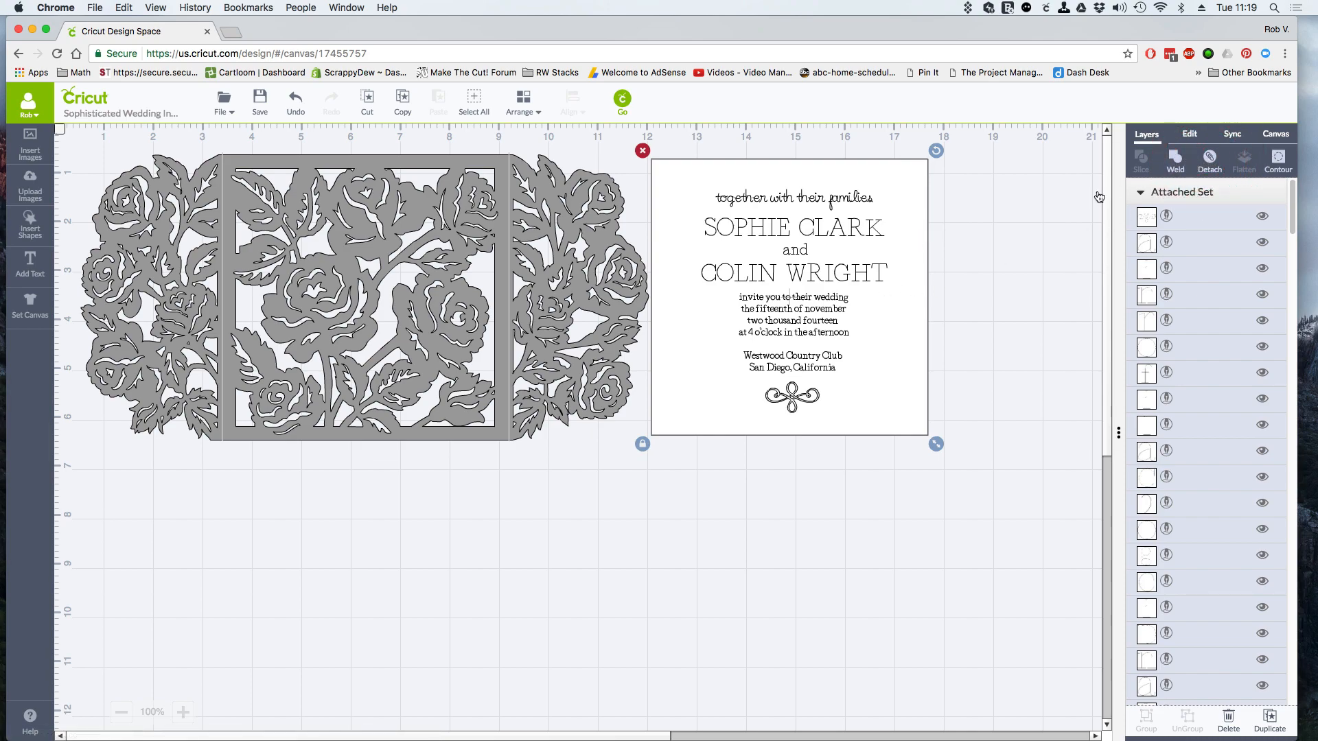
Detach the wedding text from the white card, then deselect everything.
{"action": "left_click", "coordinate": [992, 253]}
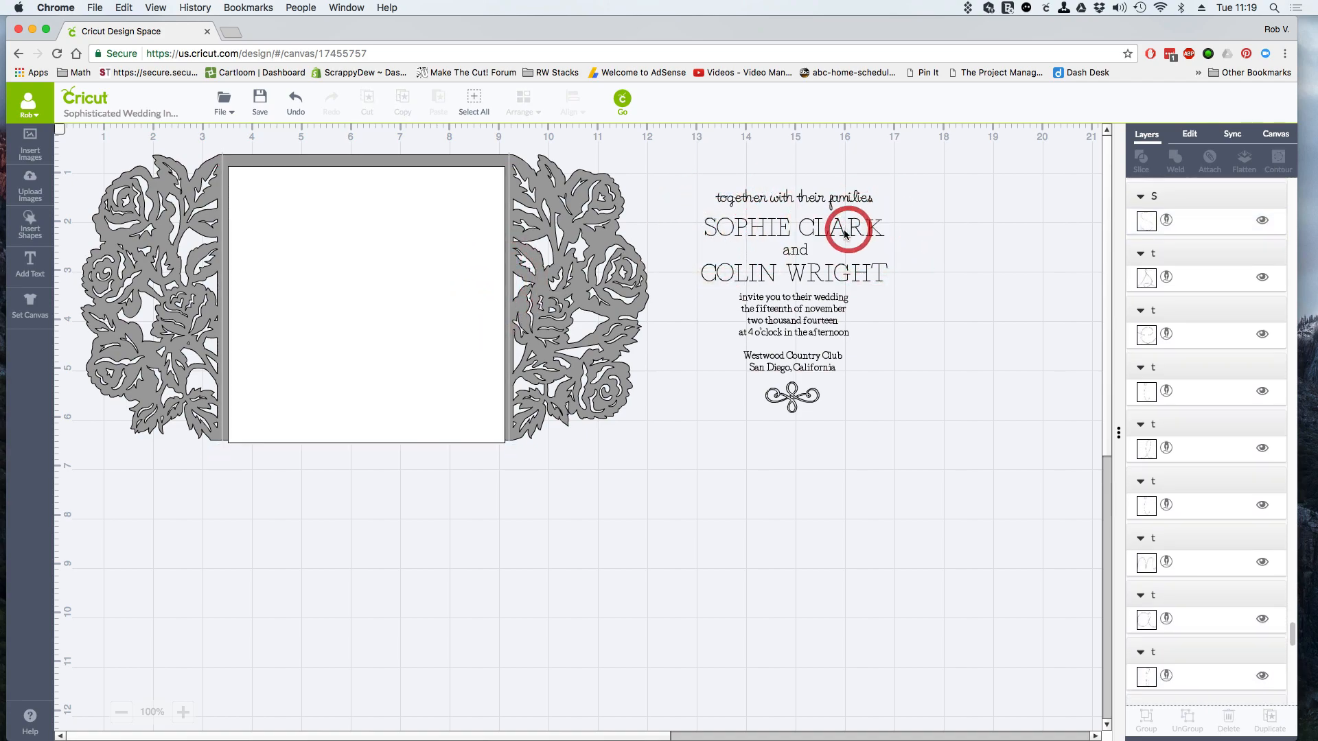
{"action": "left_click", "coordinate": [686, 470]}
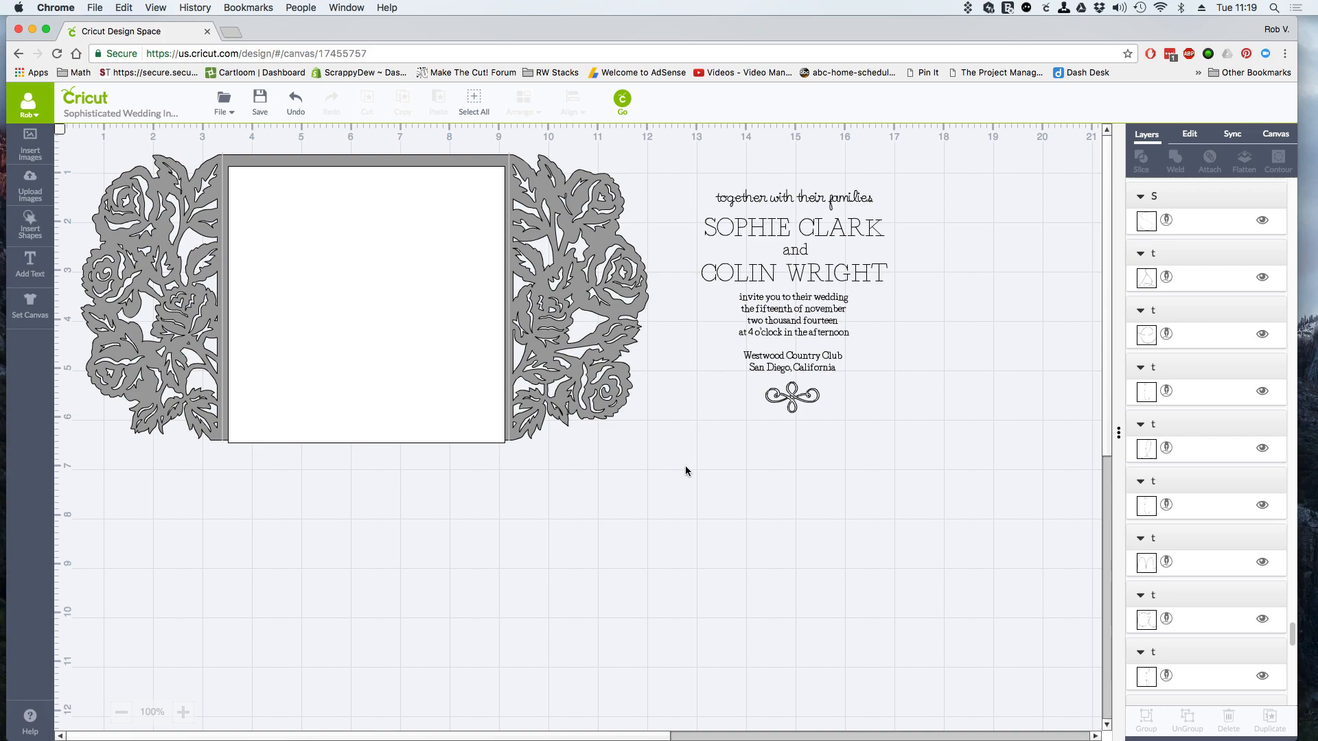
{"action": "mouse_move", "coordinate": [396, 498]}
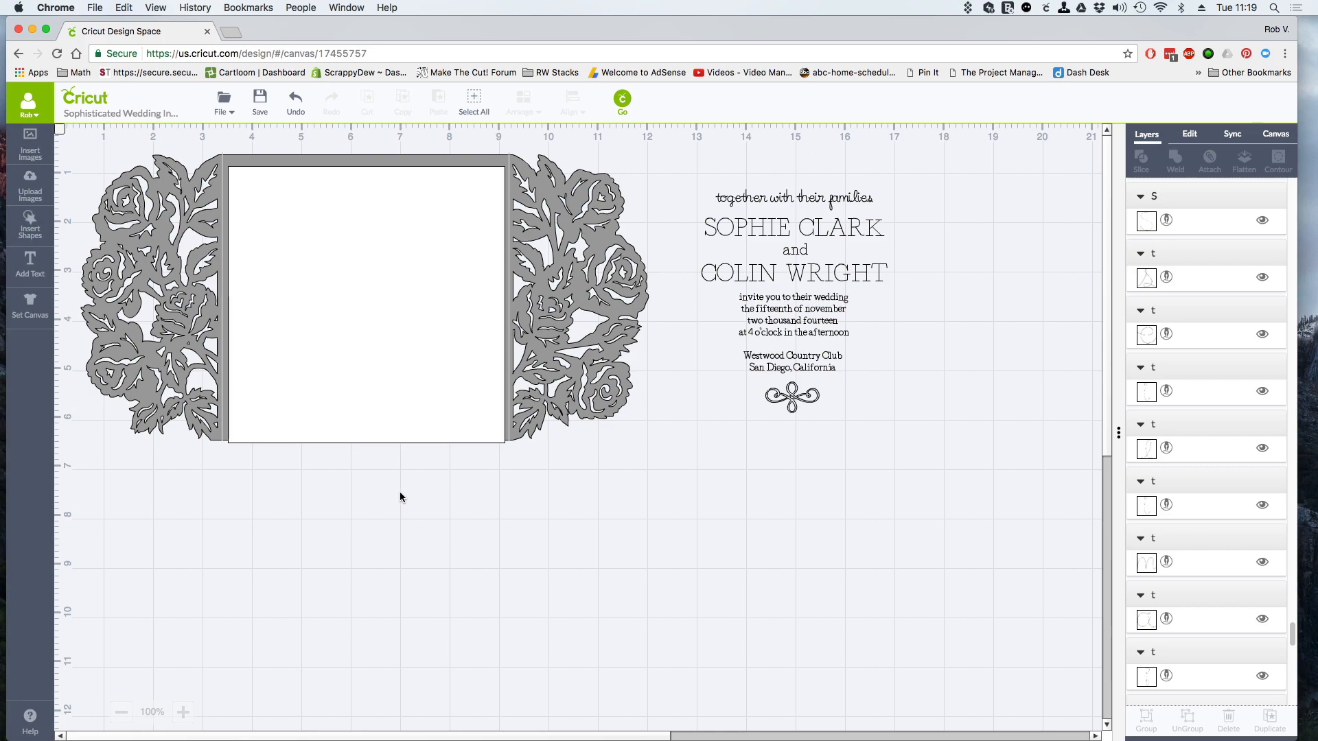
{"action": "mouse_move", "coordinate": [30, 267]}
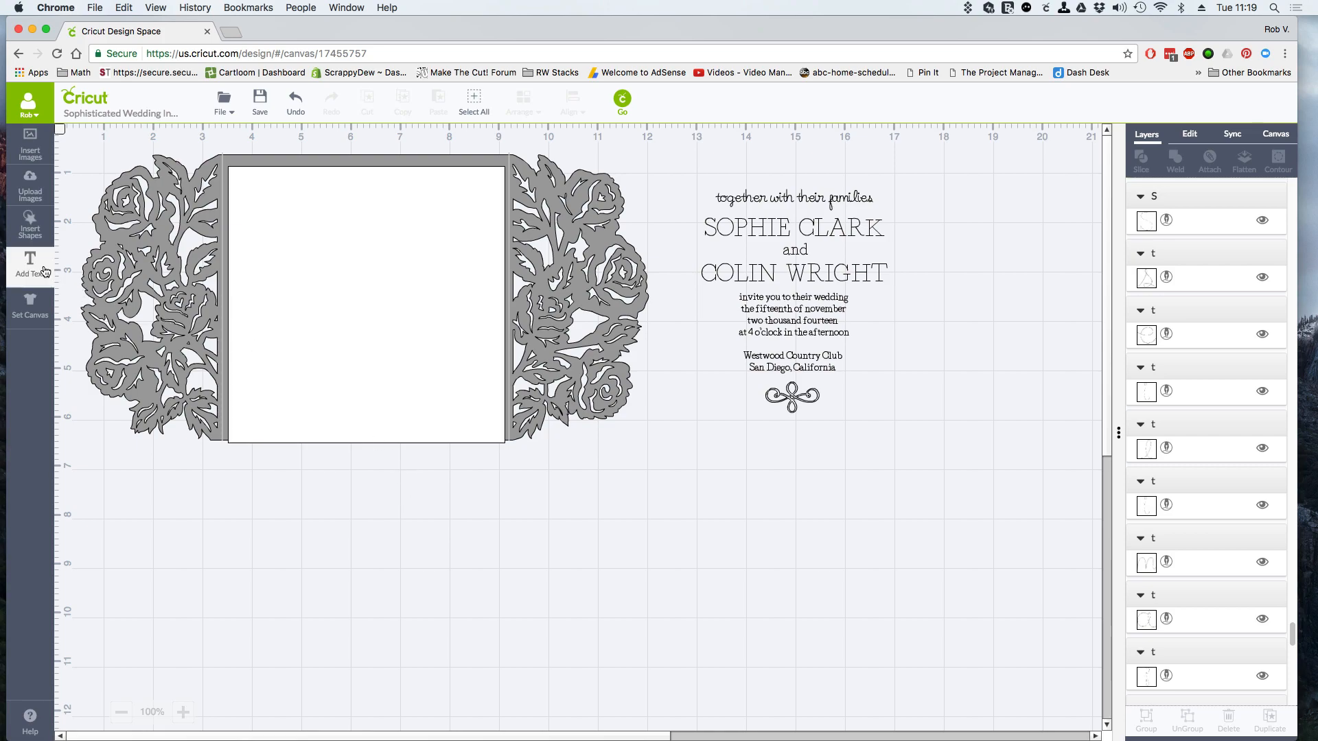
Add a new text object reading 'JOHN DOE'.
{"action": "left_click", "coordinate": [29, 265]}
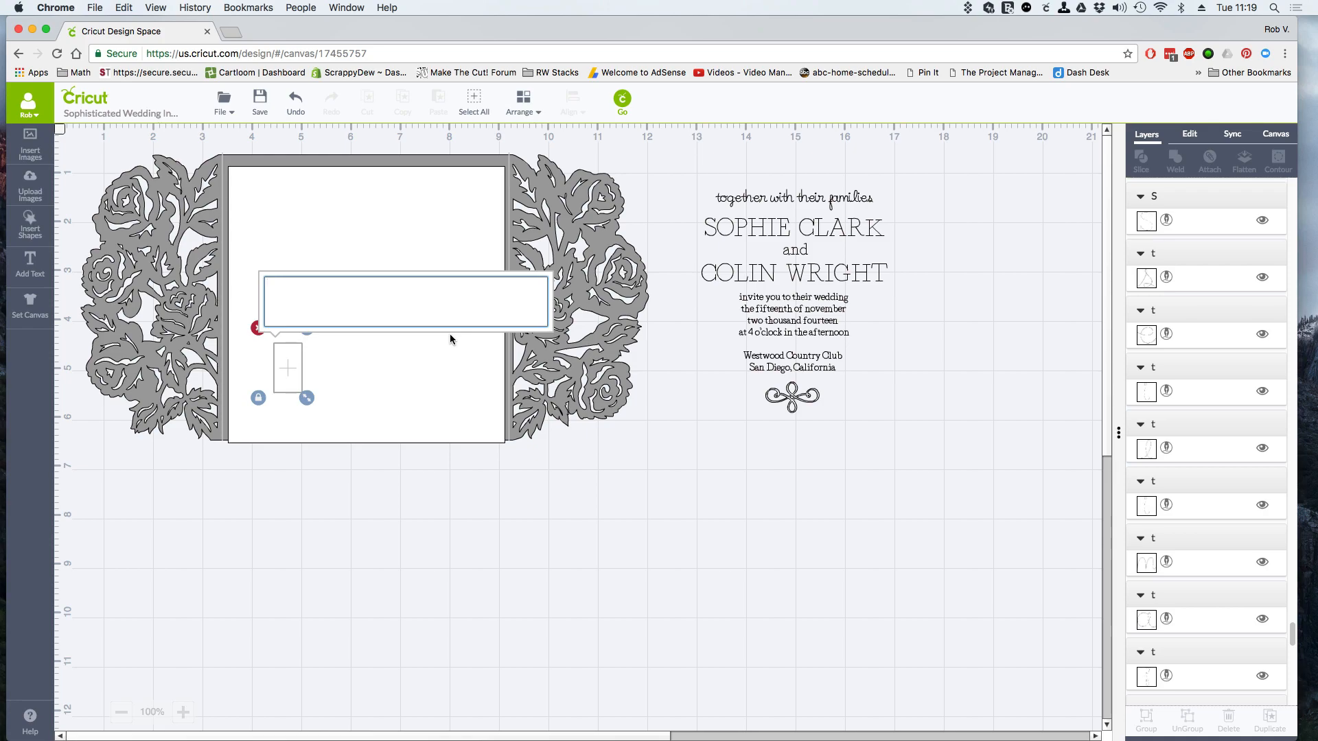
{"action": "type", "text": "J"}
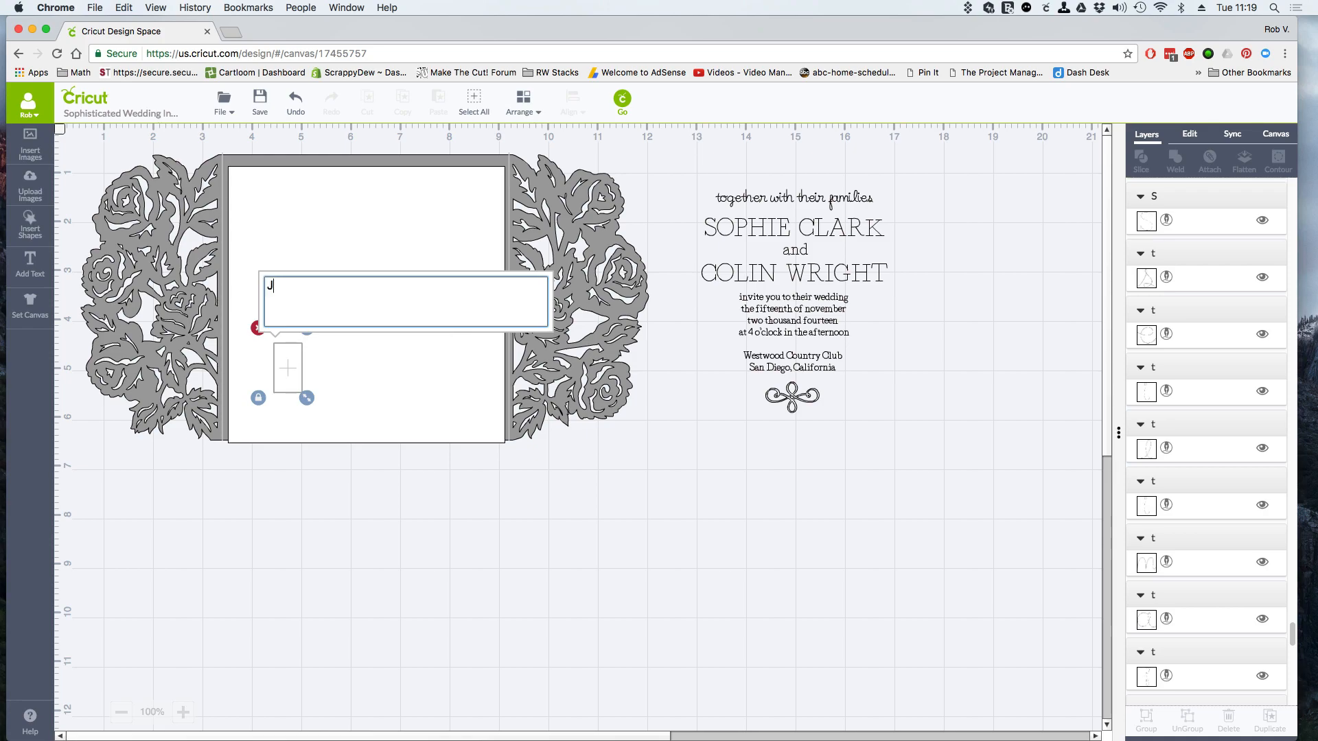
{"action": "type", "text": "OHN D"}
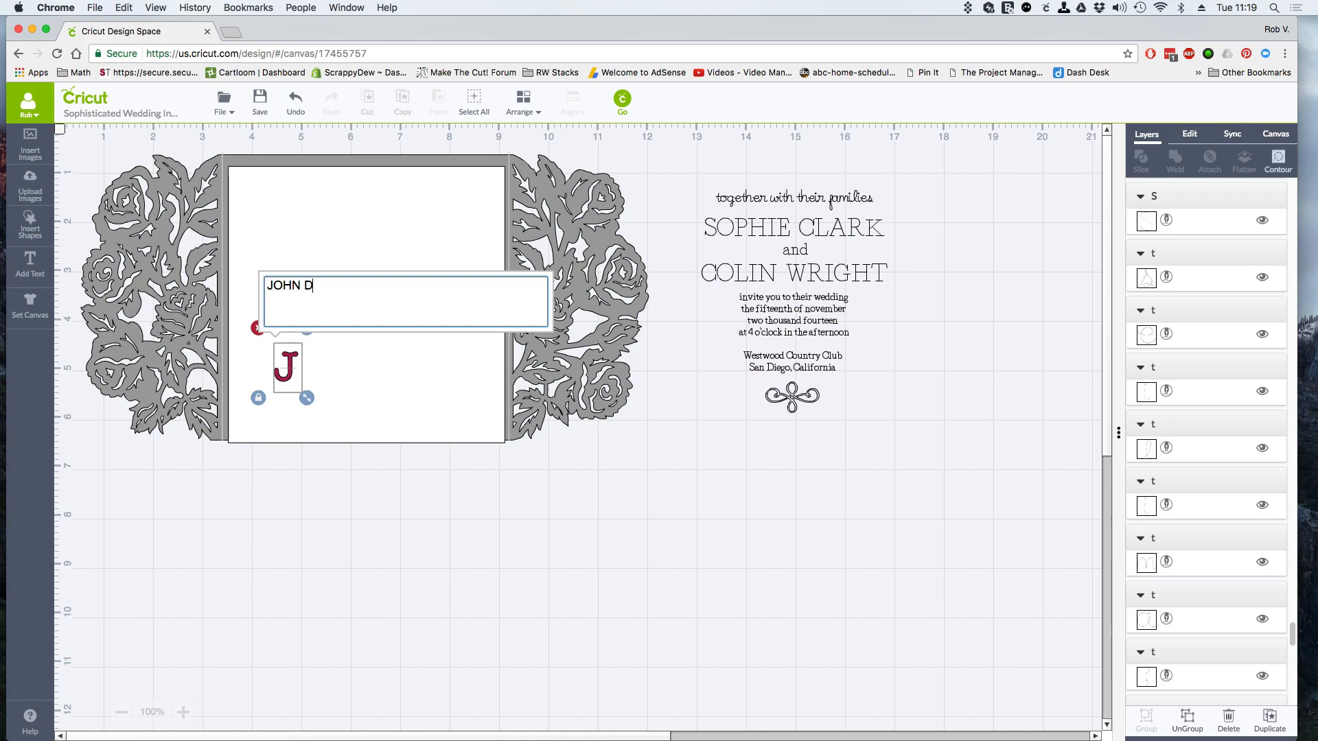
{"action": "mouse_move", "coordinate": [501, 476]}
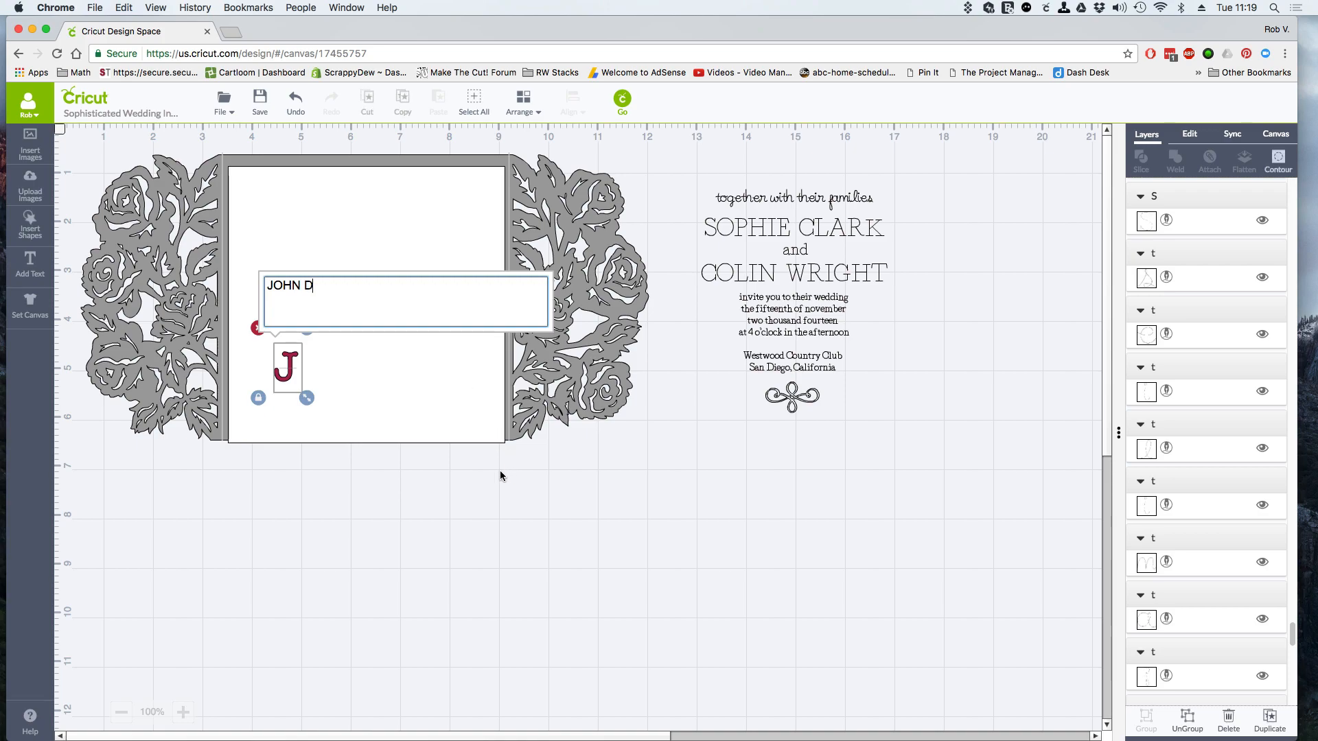
{"action": "type", "text": "OE"}
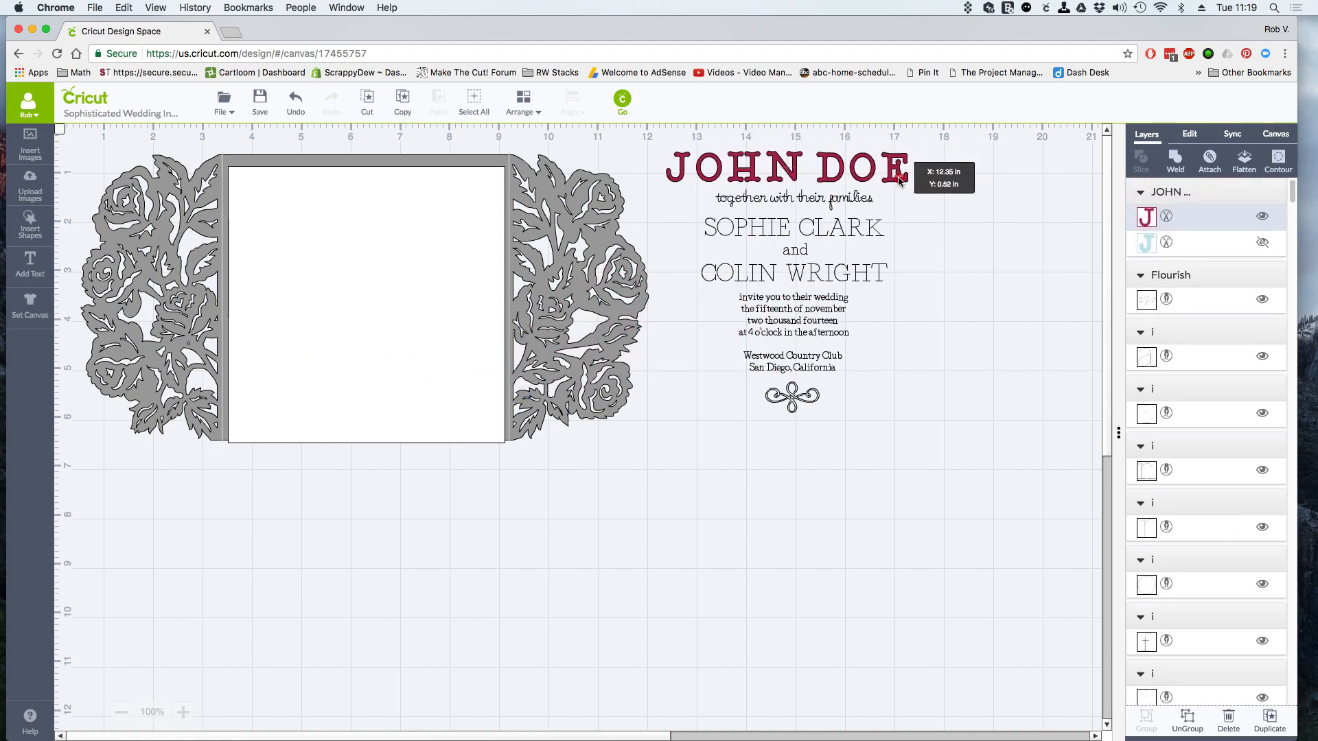
Filter fonts by Has a Writing Style and set JOHN DOE to Cake Basics.
{"action": "left_click", "coordinate": [786, 167]}
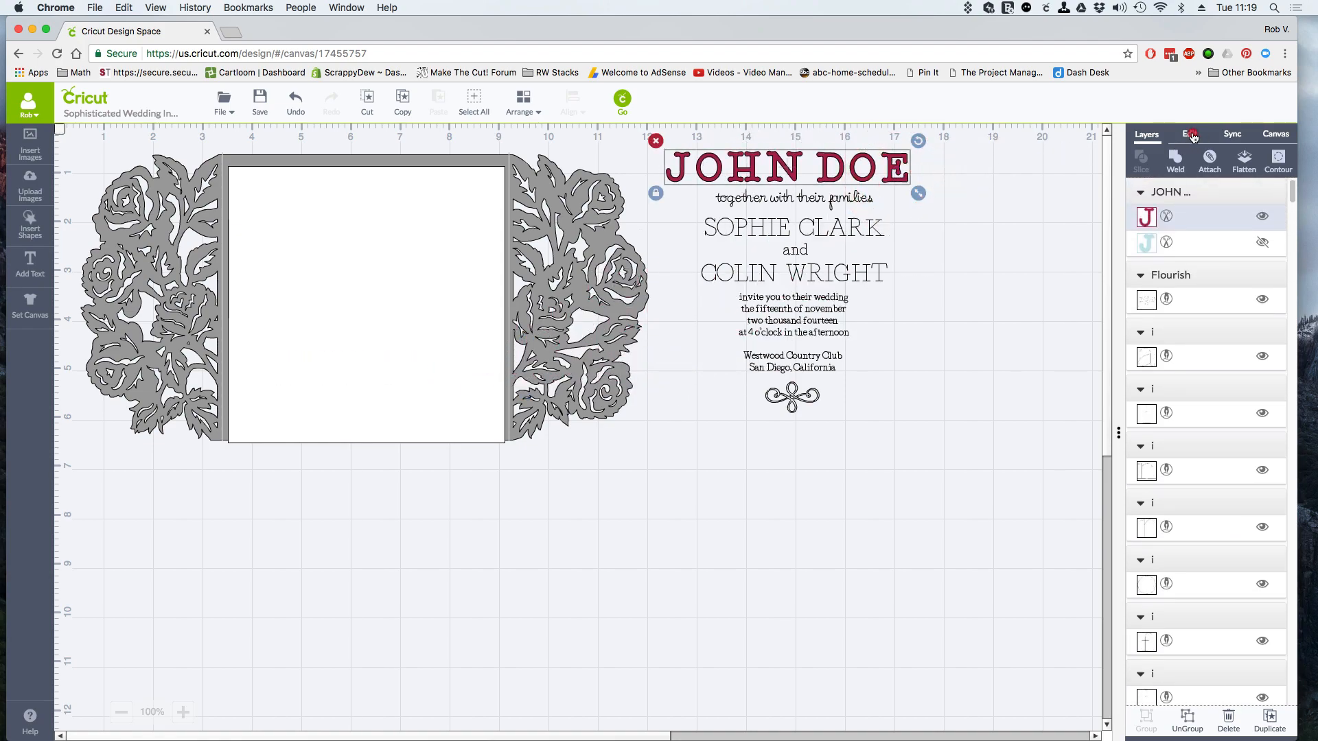
{"action": "left_click", "coordinate": [1189, 134]}
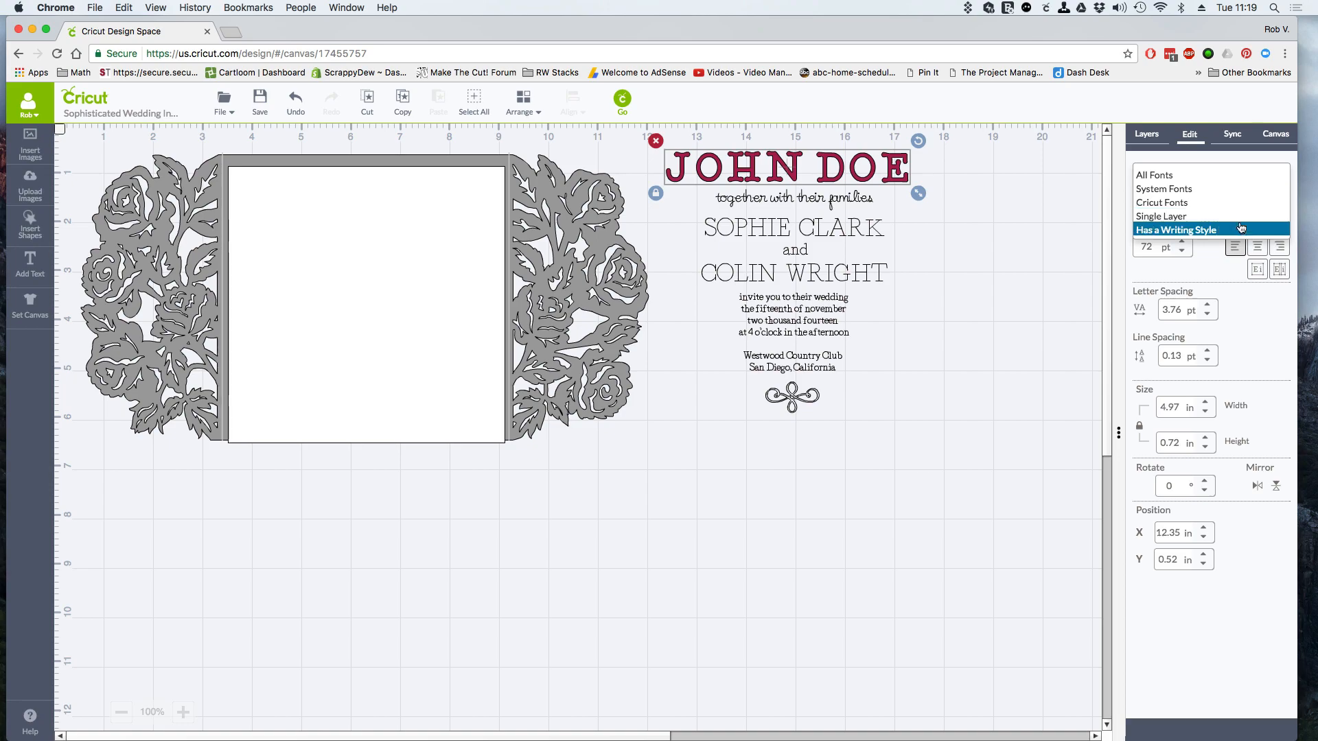
{"action": "left_click", "coordinate": [1175, 230]}
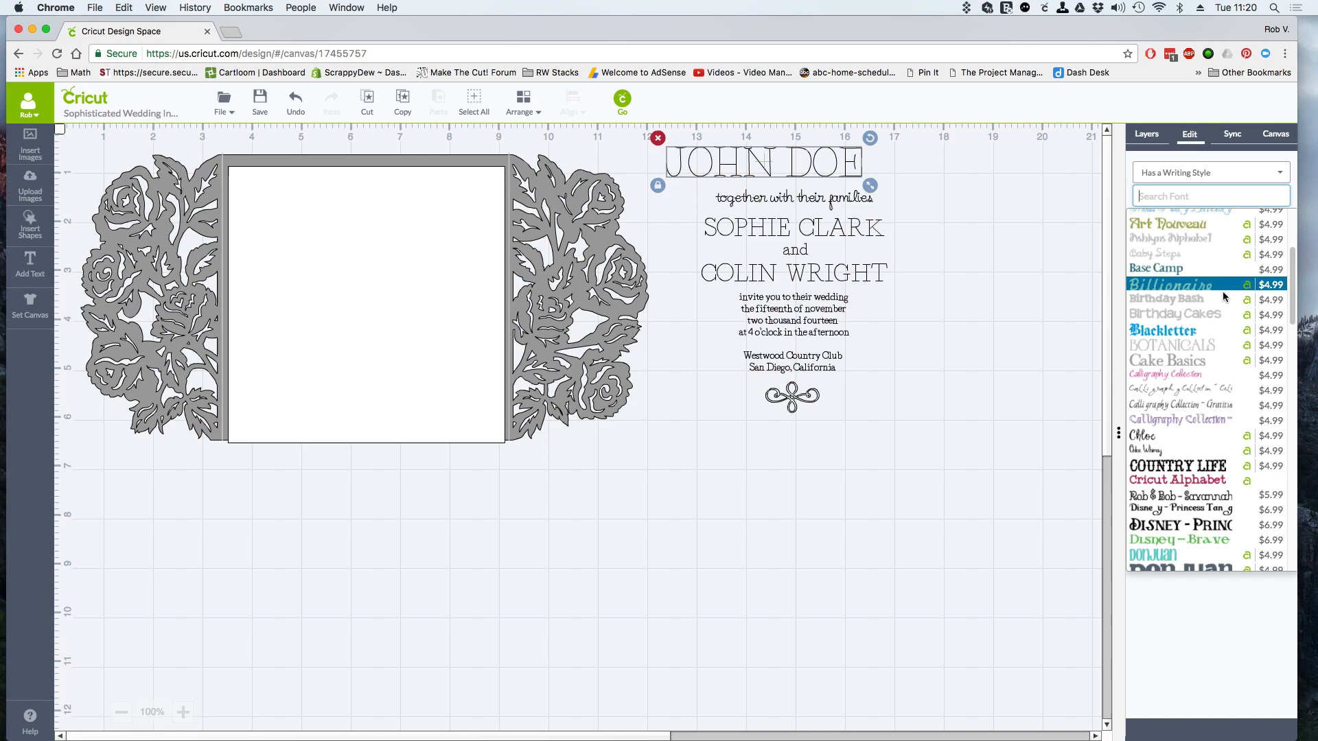
{"action": "left_click", "coordinate": [1156, 360]}
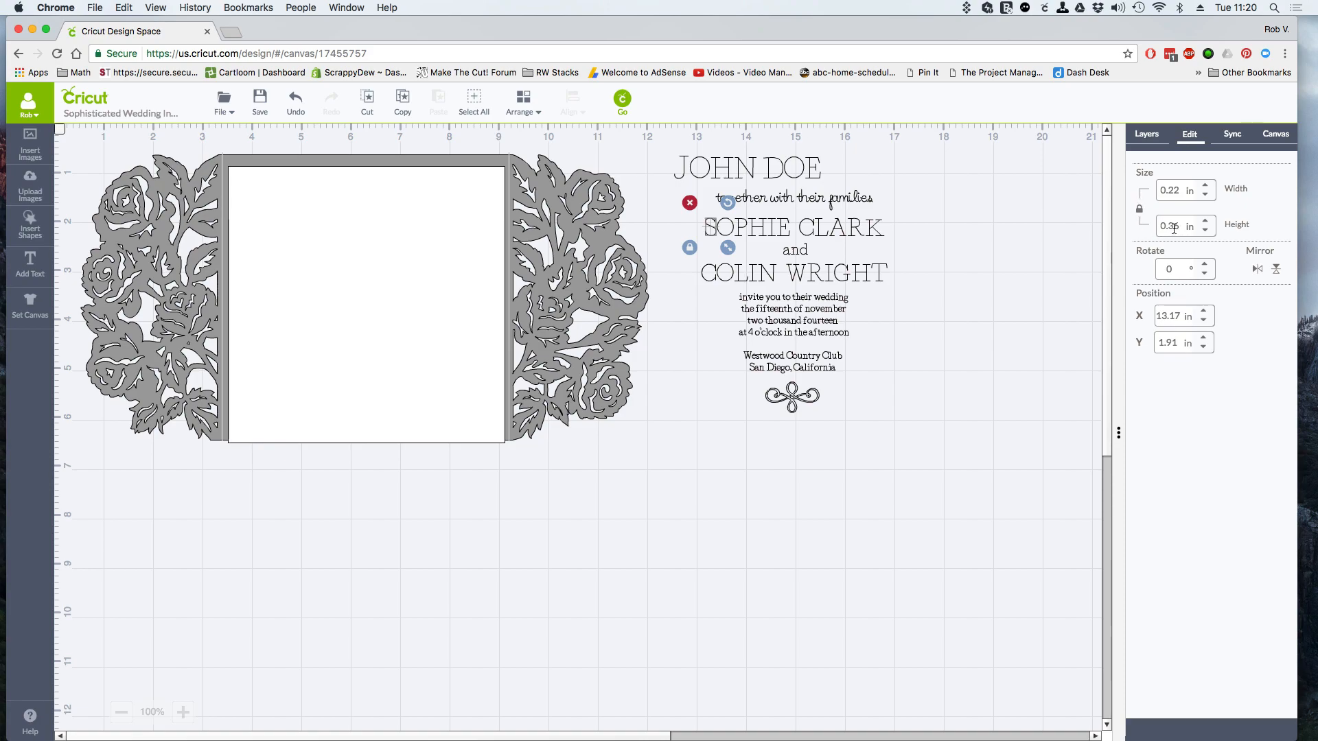
Resize JOHN DOE to 0.36 in tall and compare it with SOPHIE CLARK.
{"action": "left_click", "coordinate": [746, 167]}
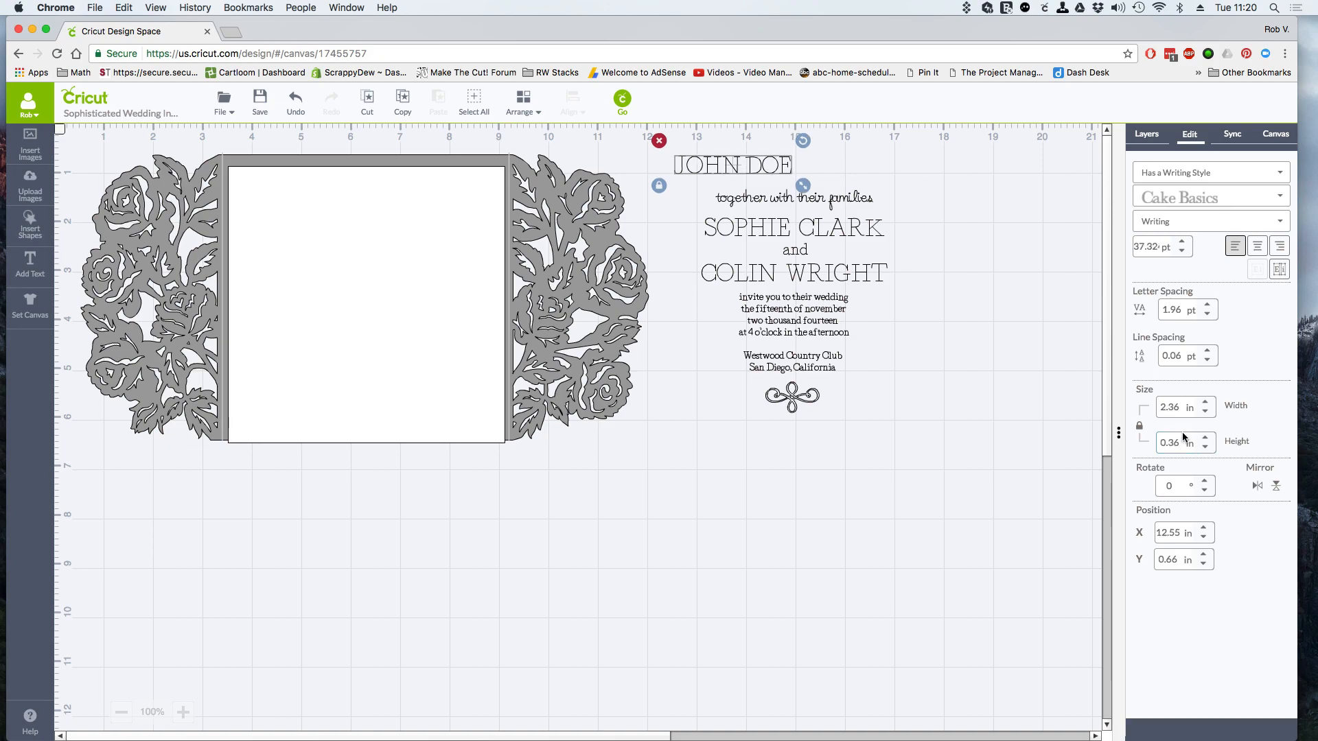
{"action": "left_click", "coordinate": [790, 228]}
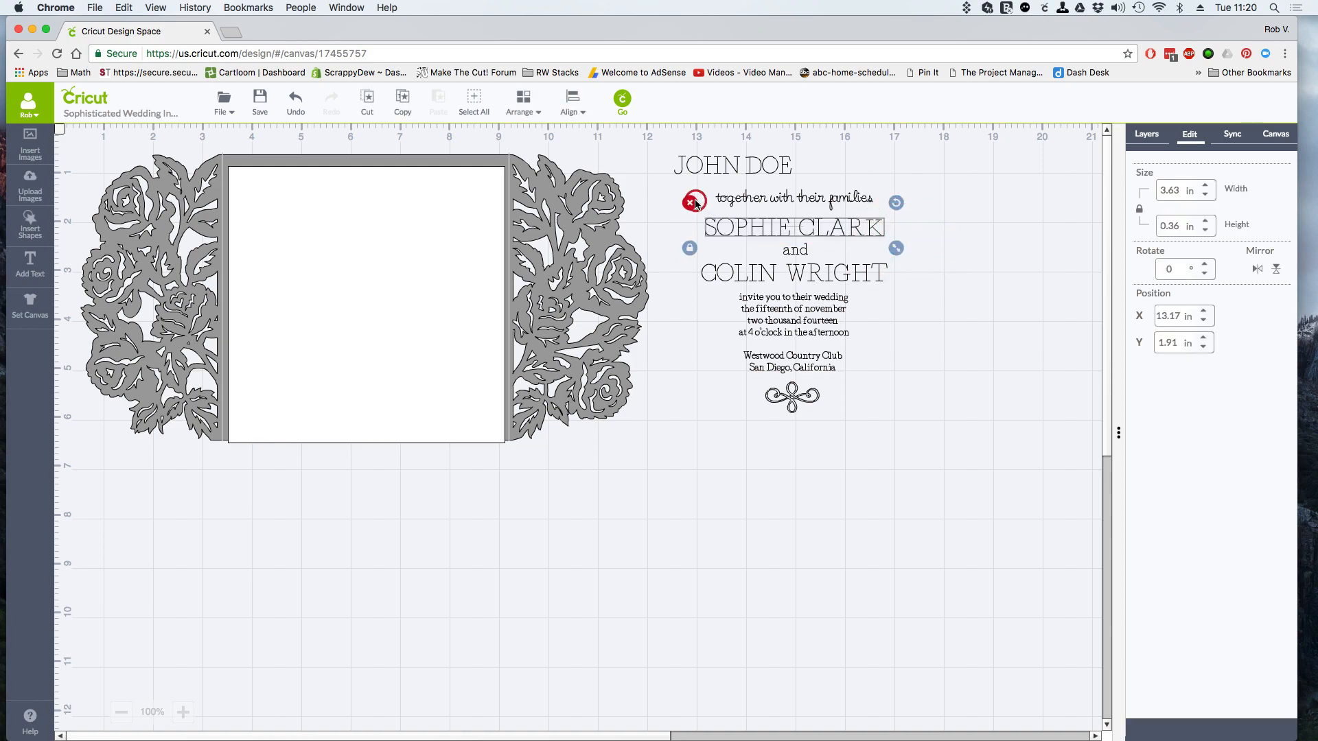
Delete SOPHIE CLARK so JOHN DOE takes its place above 'and'.
{"action": "left_click", "coordinate": [691, 202]}
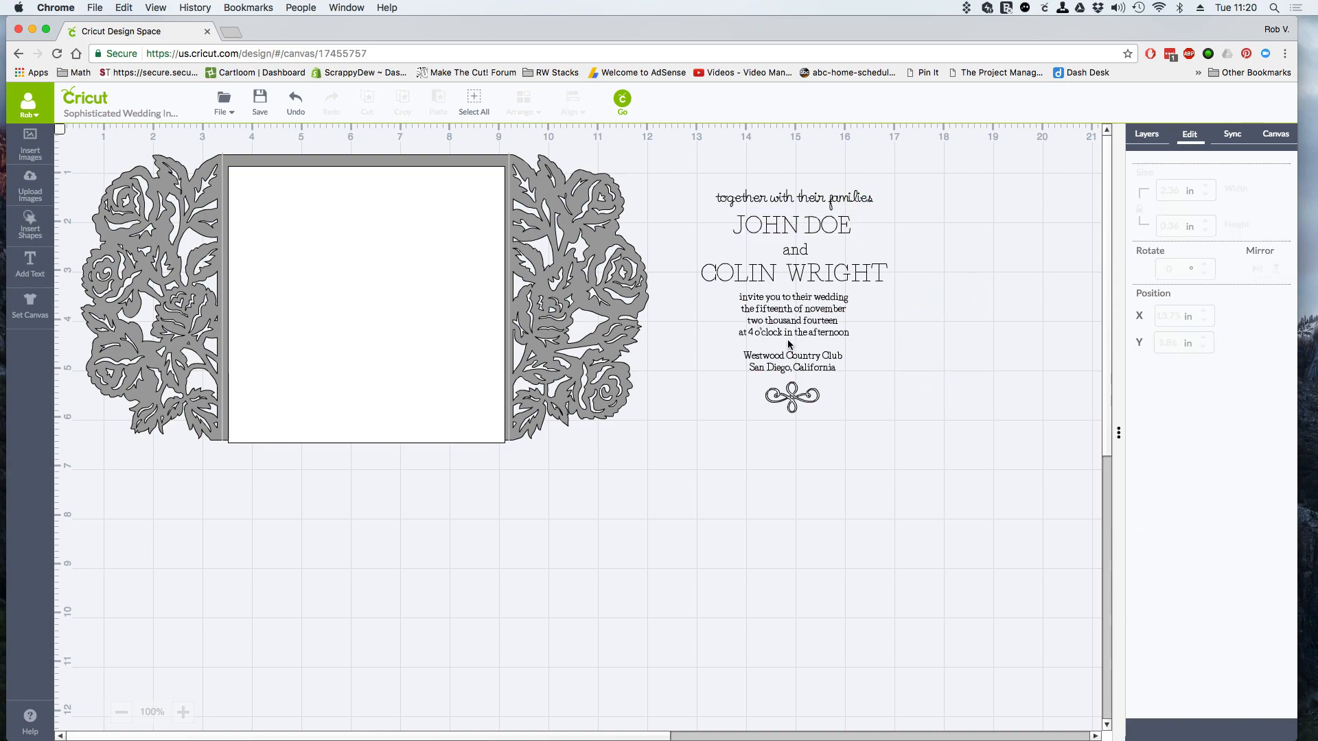
{"action": "mouse_move", "coordinate": [753, 344]}
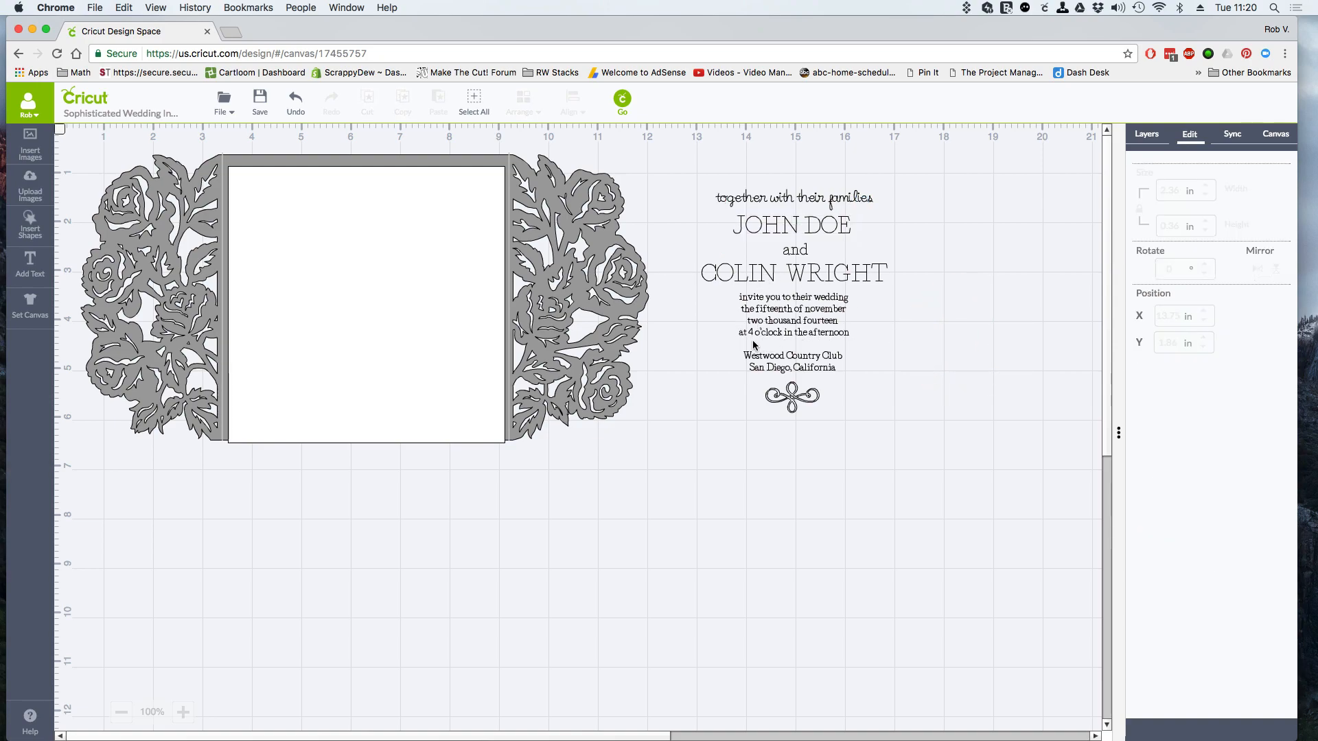
{"action": "mouse_move", "coordinate": [753, 336]}
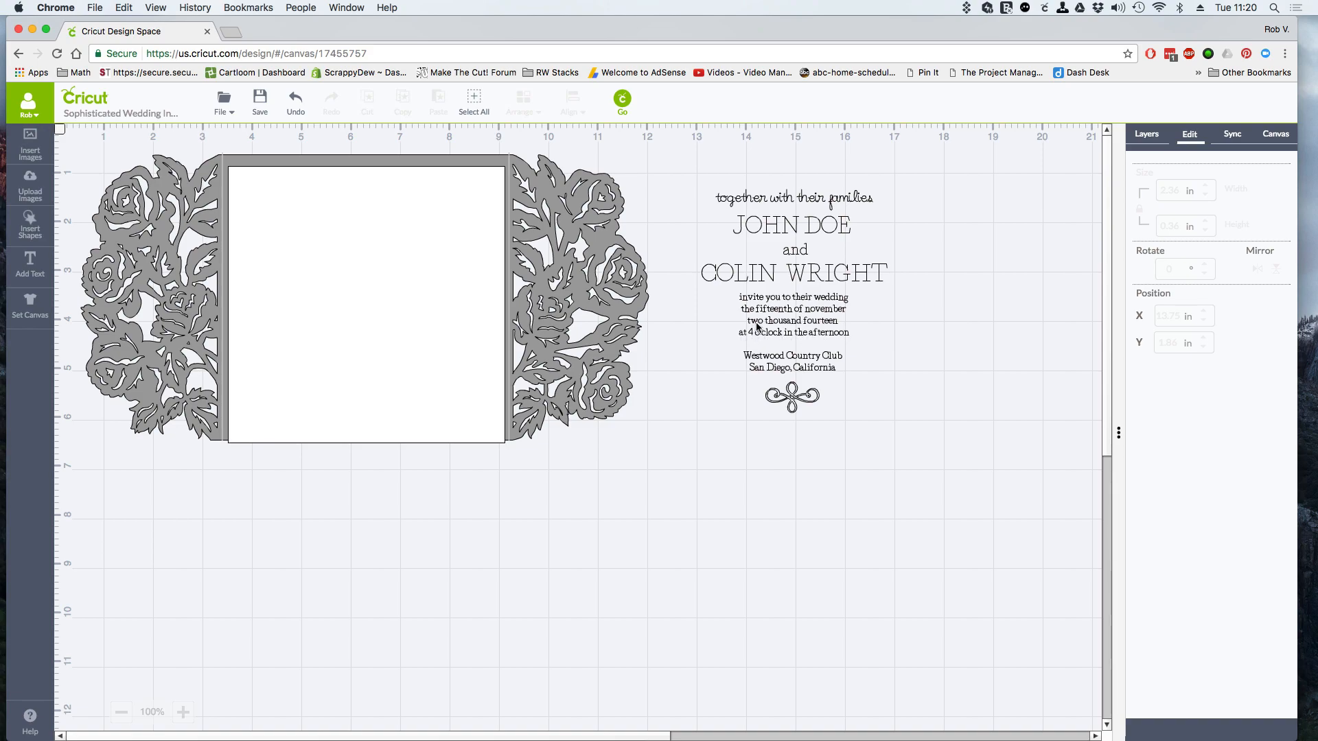
{"action": "mouse_move", "coordinate": [879, 265]}
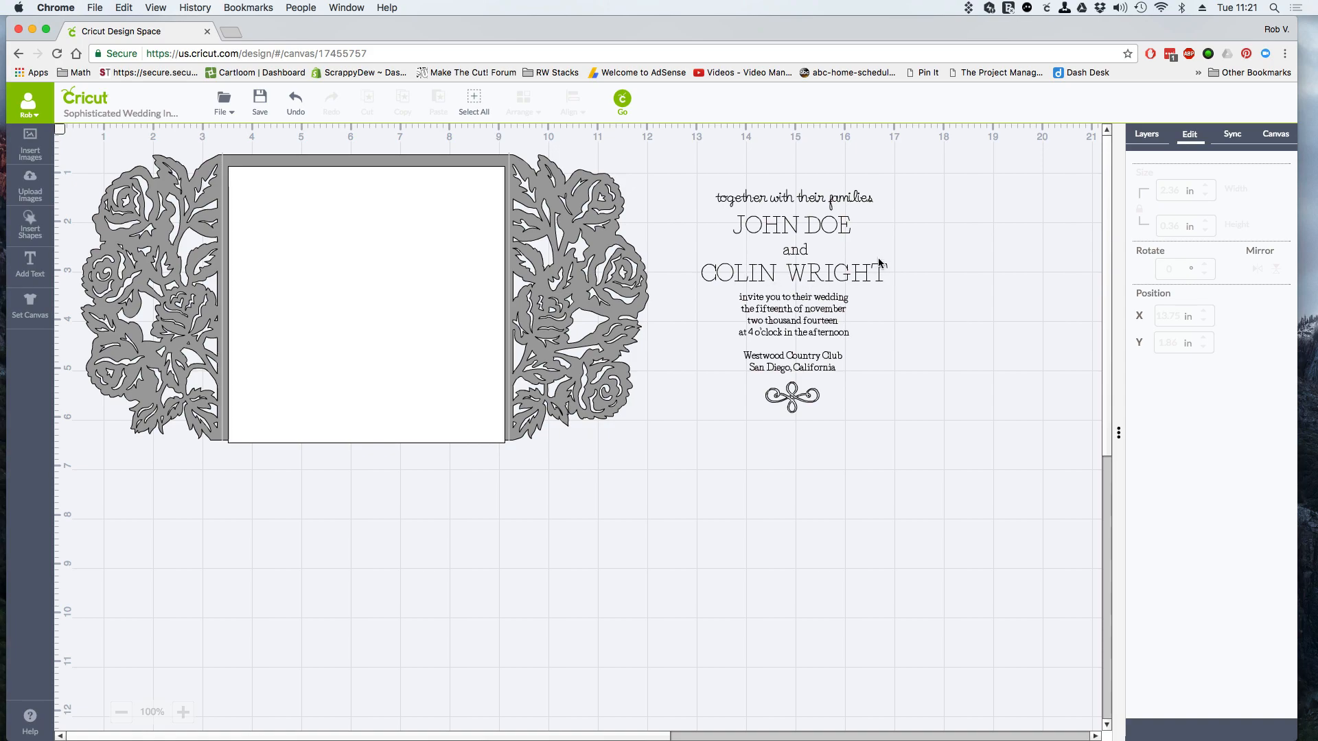
{"action": "mouse_move", "coordinate": [815, 239]}
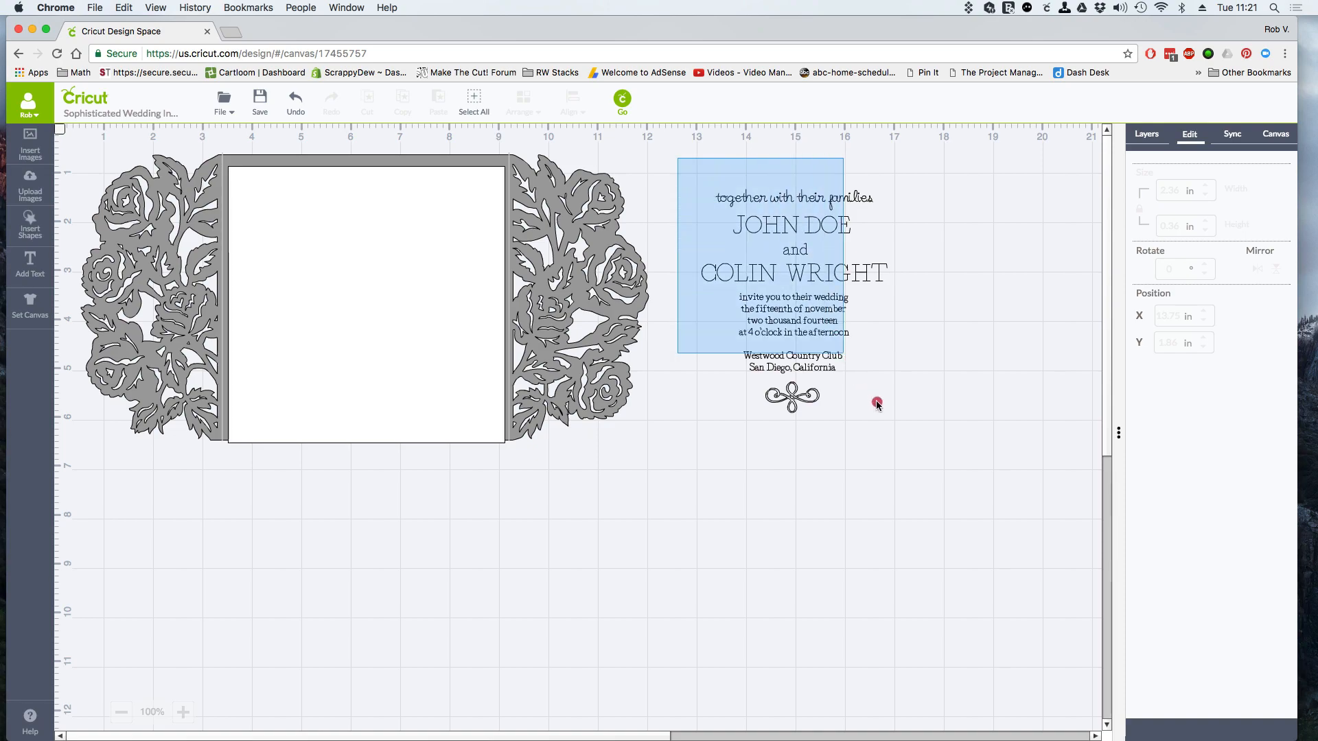
Group all the invitation text lines and move the group onto the white card.
{"action": "left_click", "coordinate": [791, 278]}
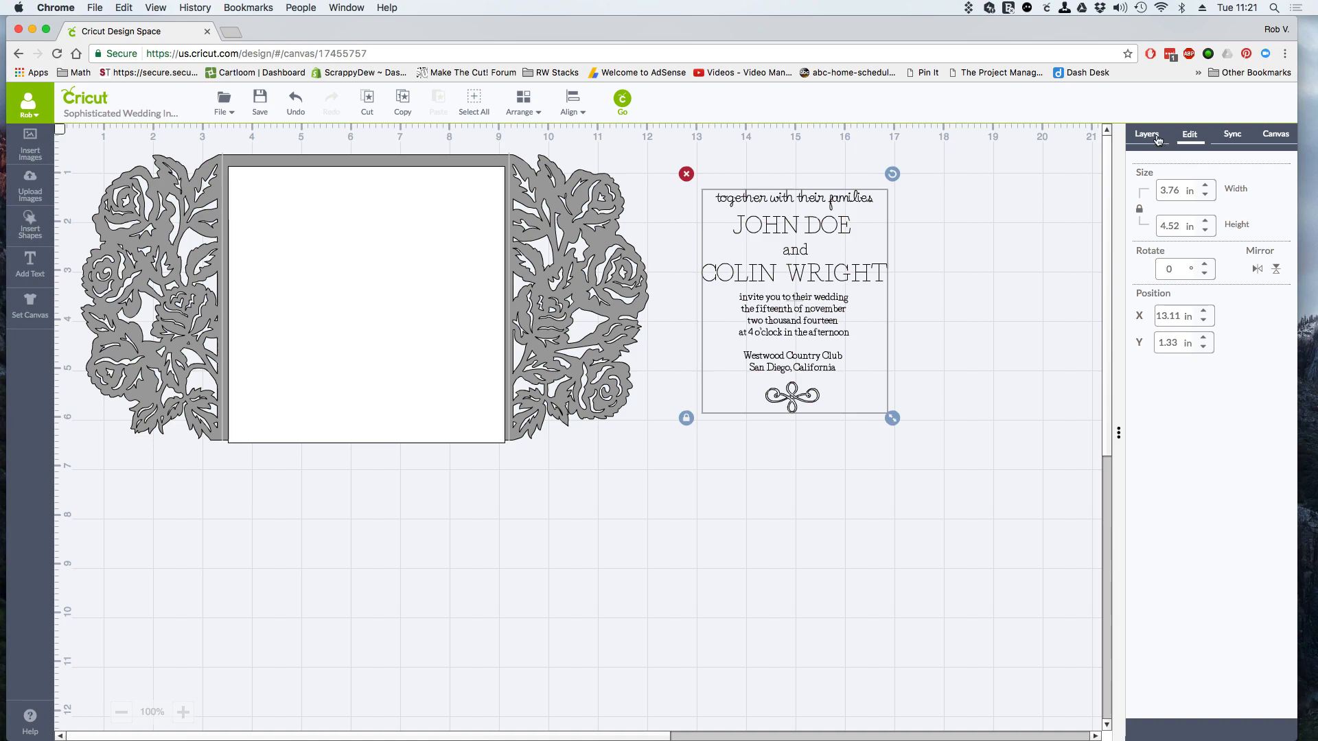
{"action": "left_click", "coordinate": [1146, 133]}
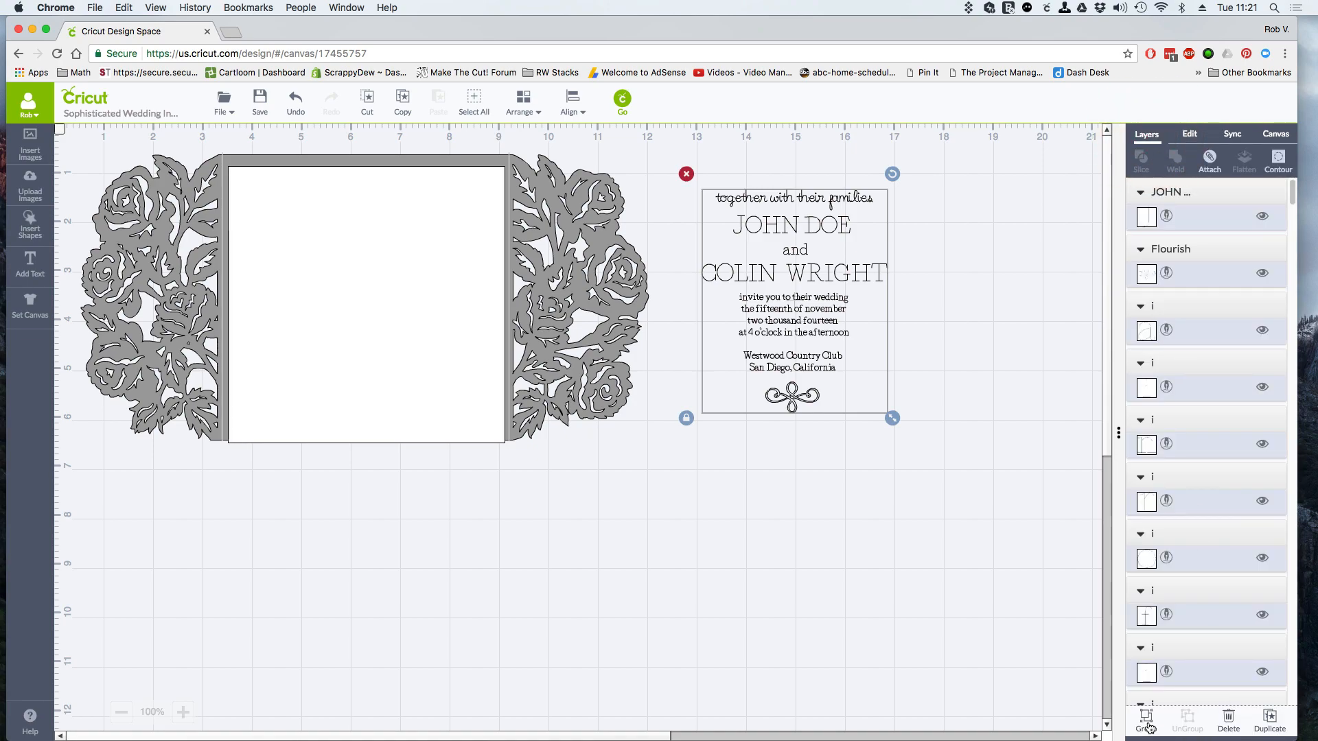
{"action": "left_click", "coordinate": [924, 529]}
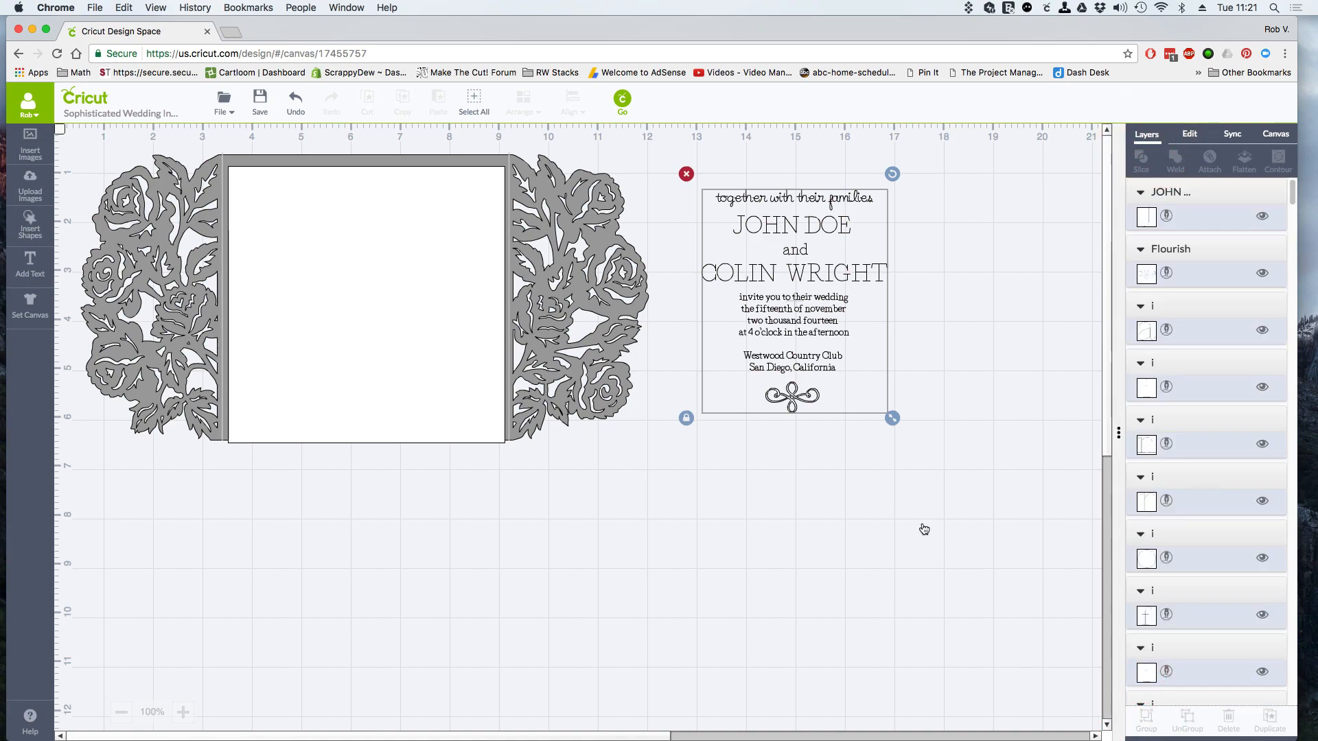
{"action": "left_click", "coordinate": [811, 288]}
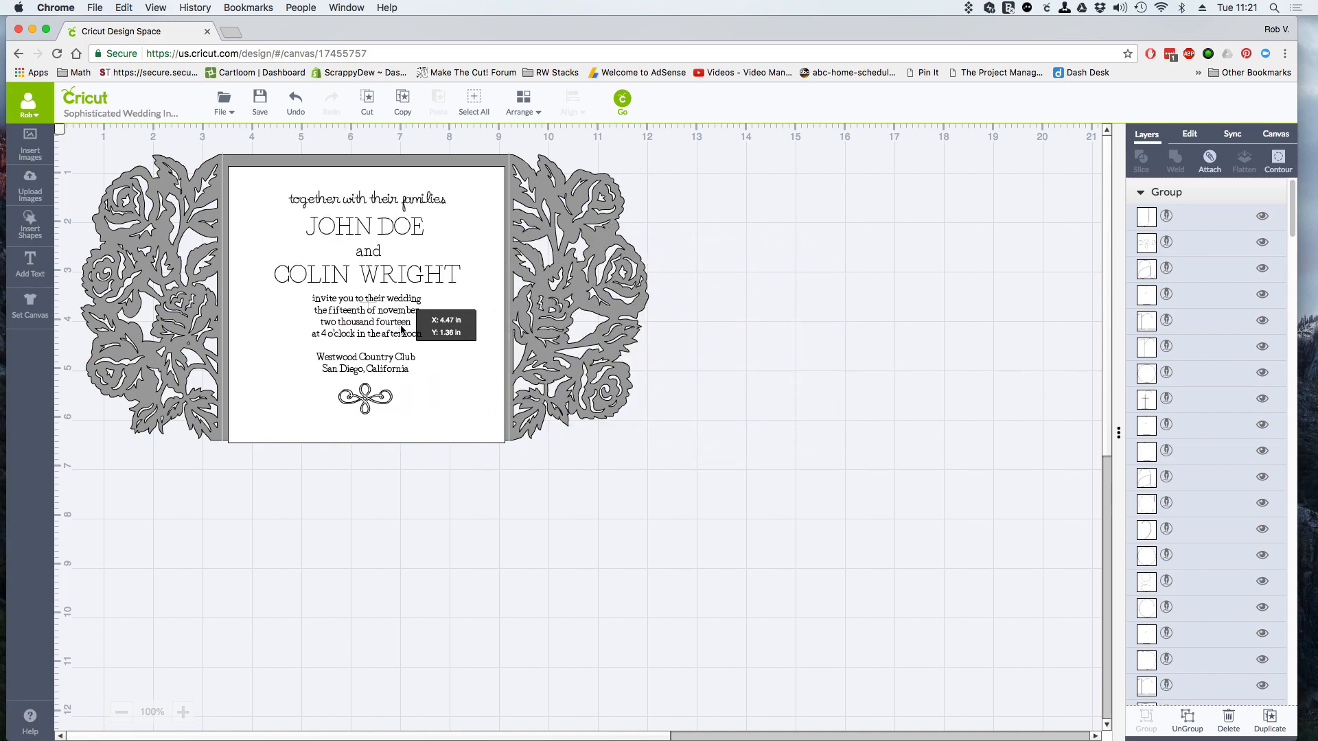
Drag the white card with its text to the right, off the rose frame.
{"action": "left_click", "coordinate": [366, 302]}
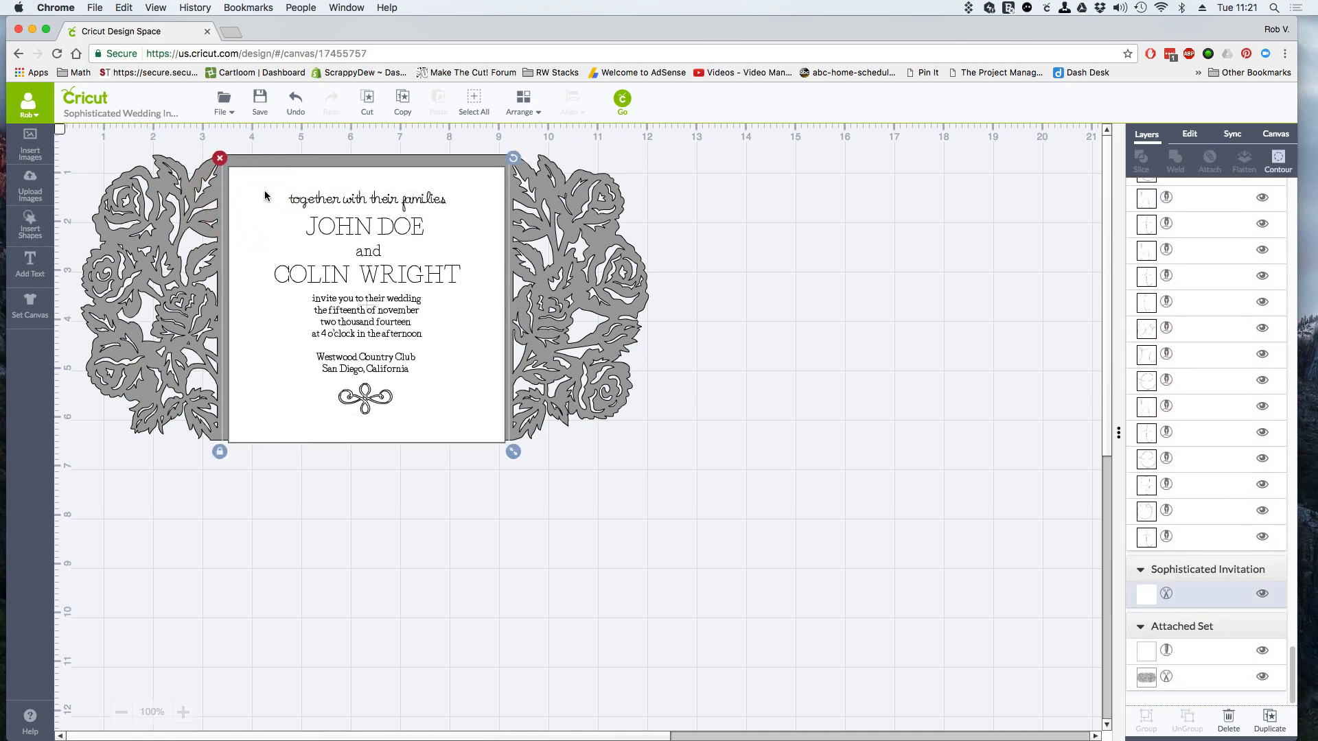
{"action": "mouse_move", "coordinate": [389, 216]}
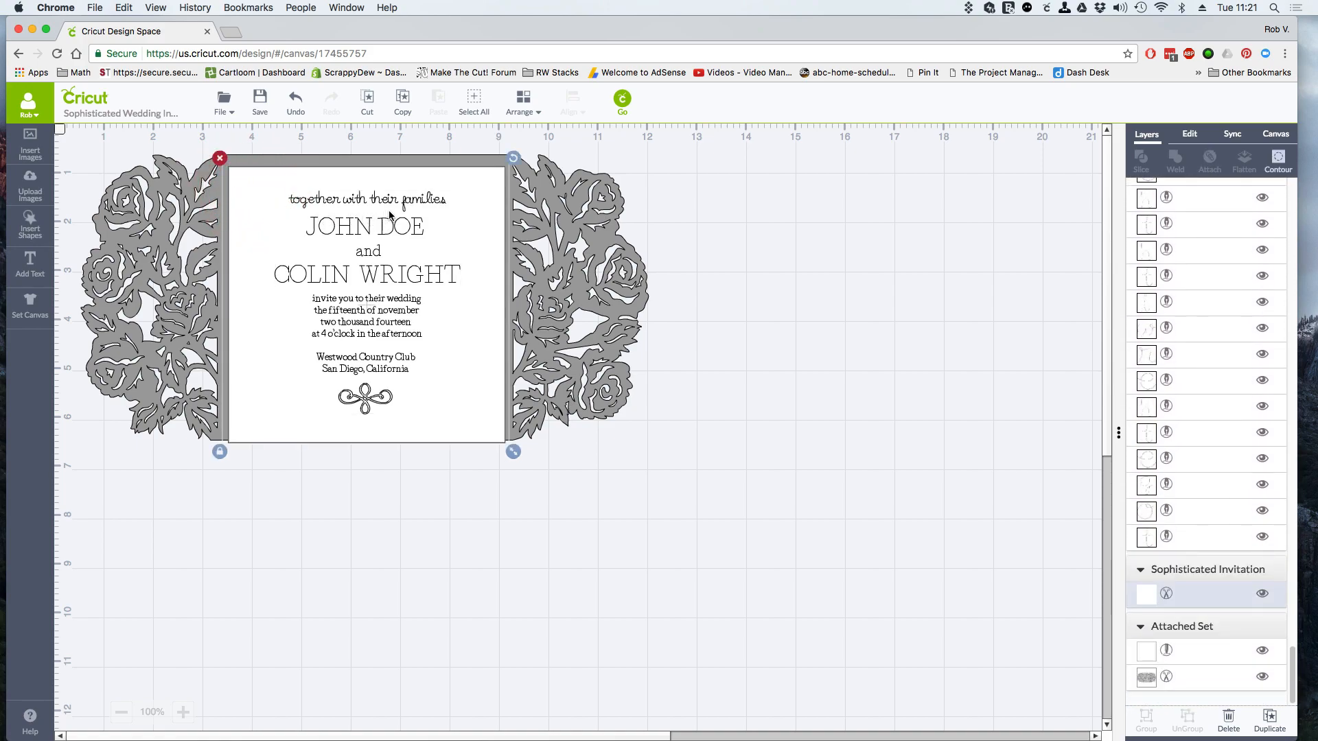
{"action": "mouse_move", "coordinate": [367, 253]}
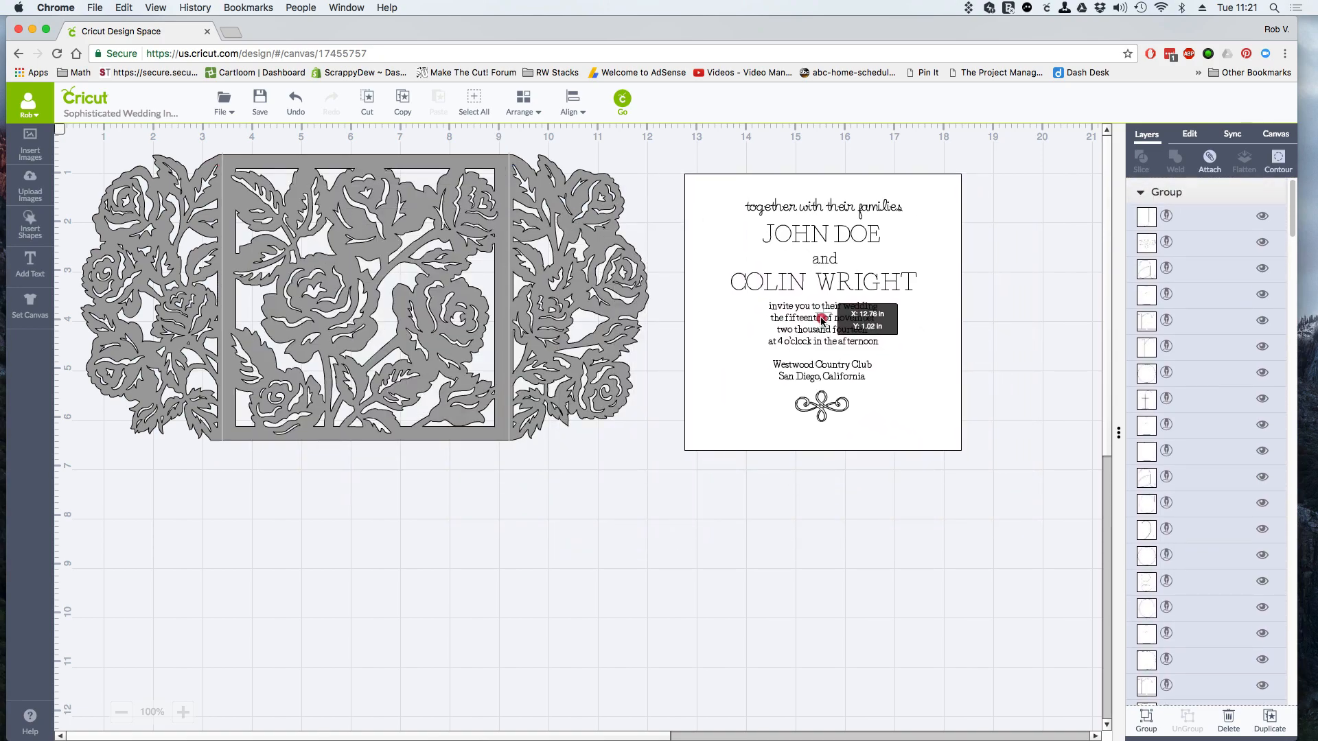
Select the card and text together and center-align the text on the card.
{"action": "left_click", "coordinate": [822, 311]}
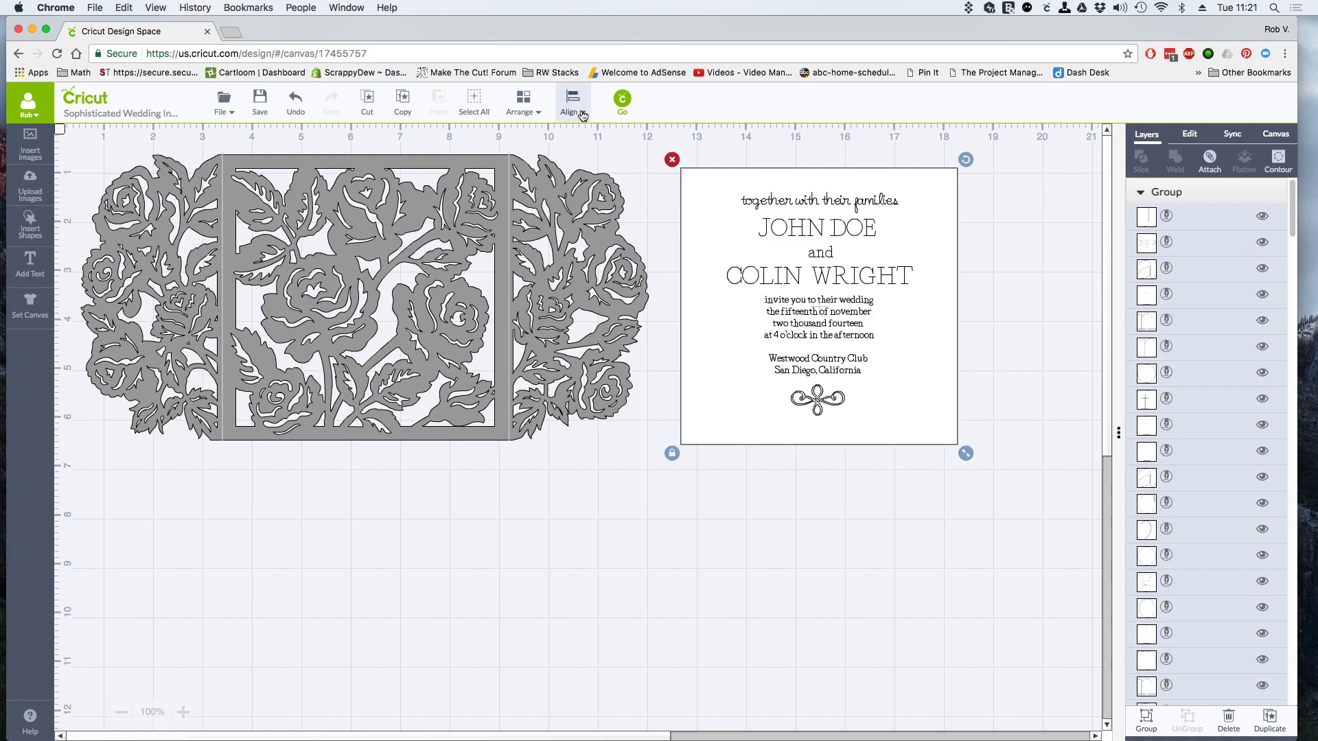
{"action": "left_click", "coordinate": [570, 101]}
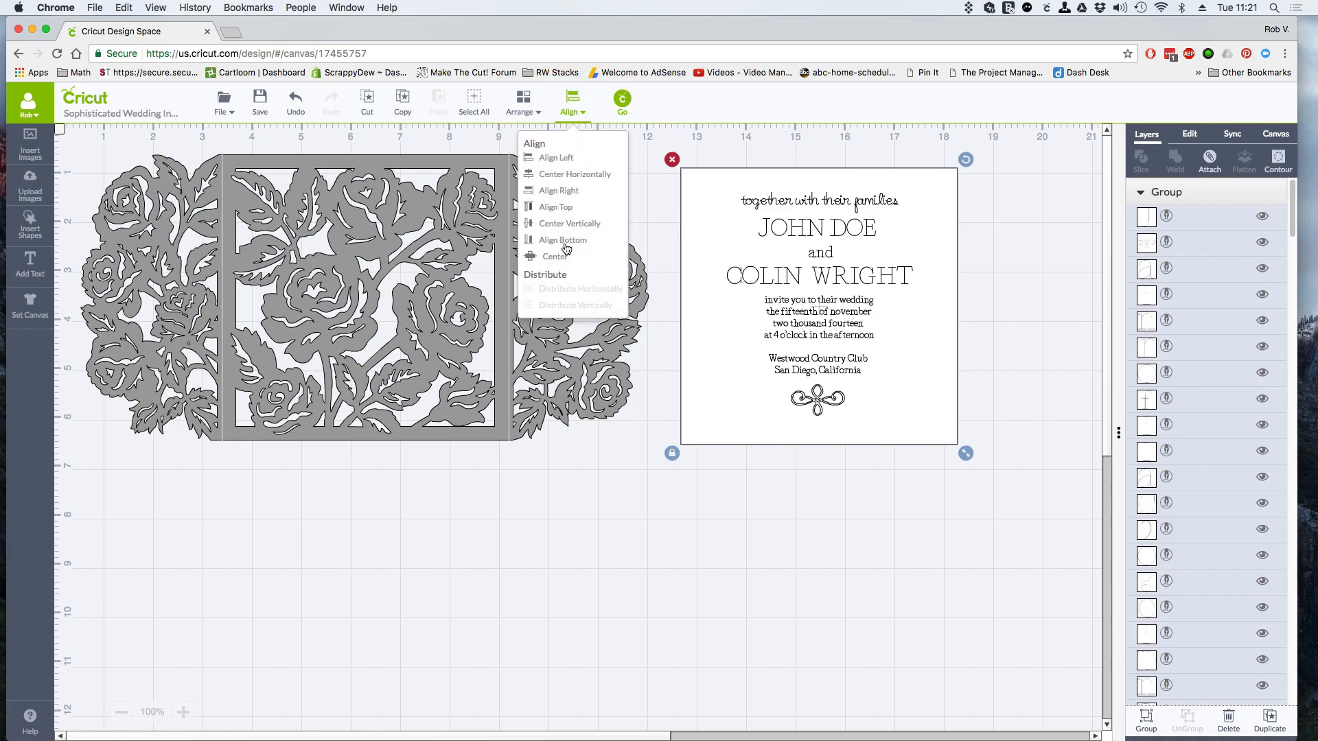
{"action": "mouse_move", "coordinate": [564, 263]}
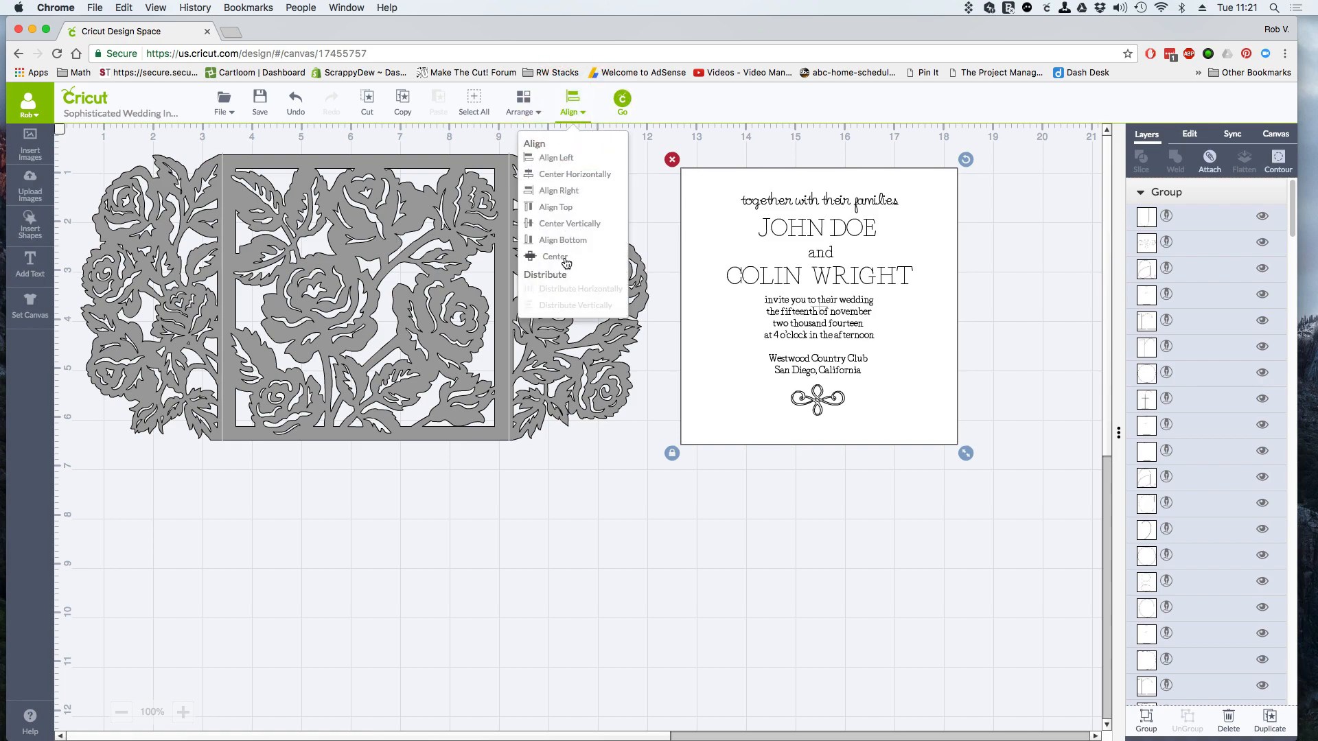
{"action": "left_click", "coordinate": [555, 256]}
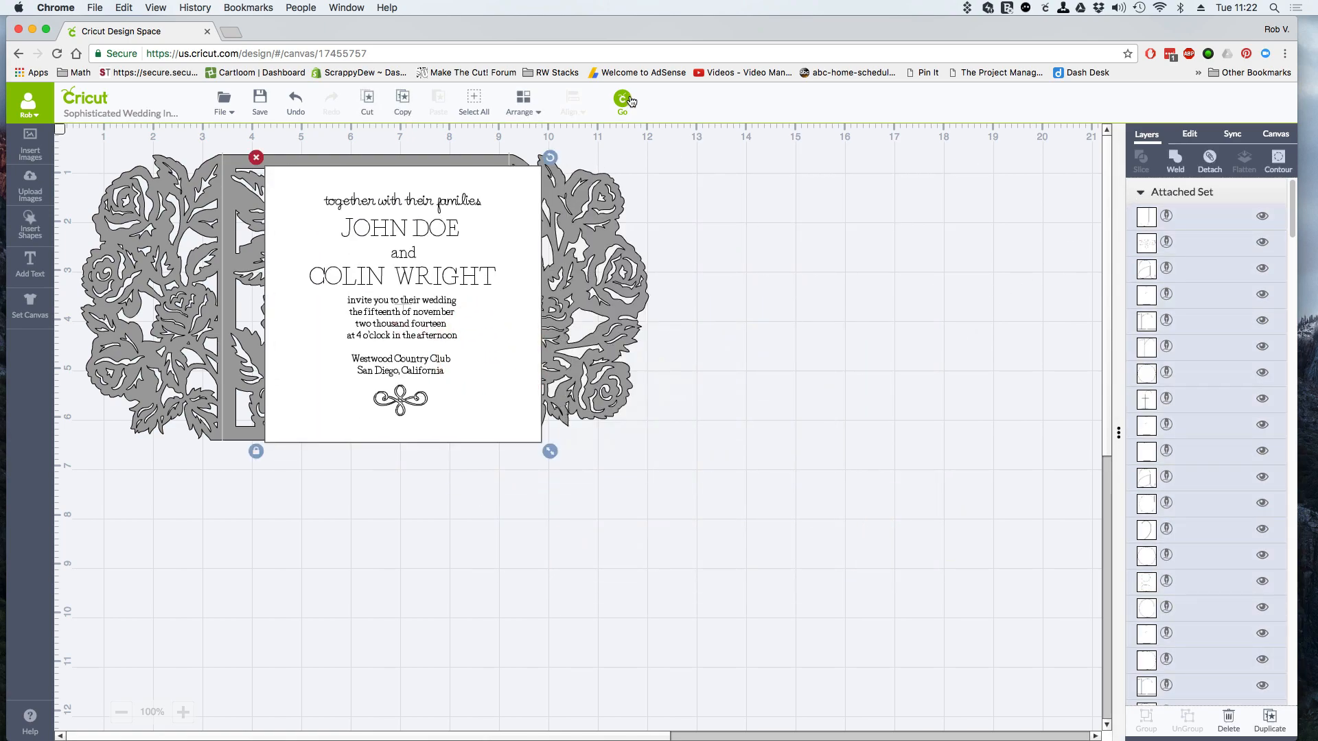
Send the design to mat preview and view the rose frame and invitation card mats.
{"action": "left_click", "coordinate": [621, 101]}
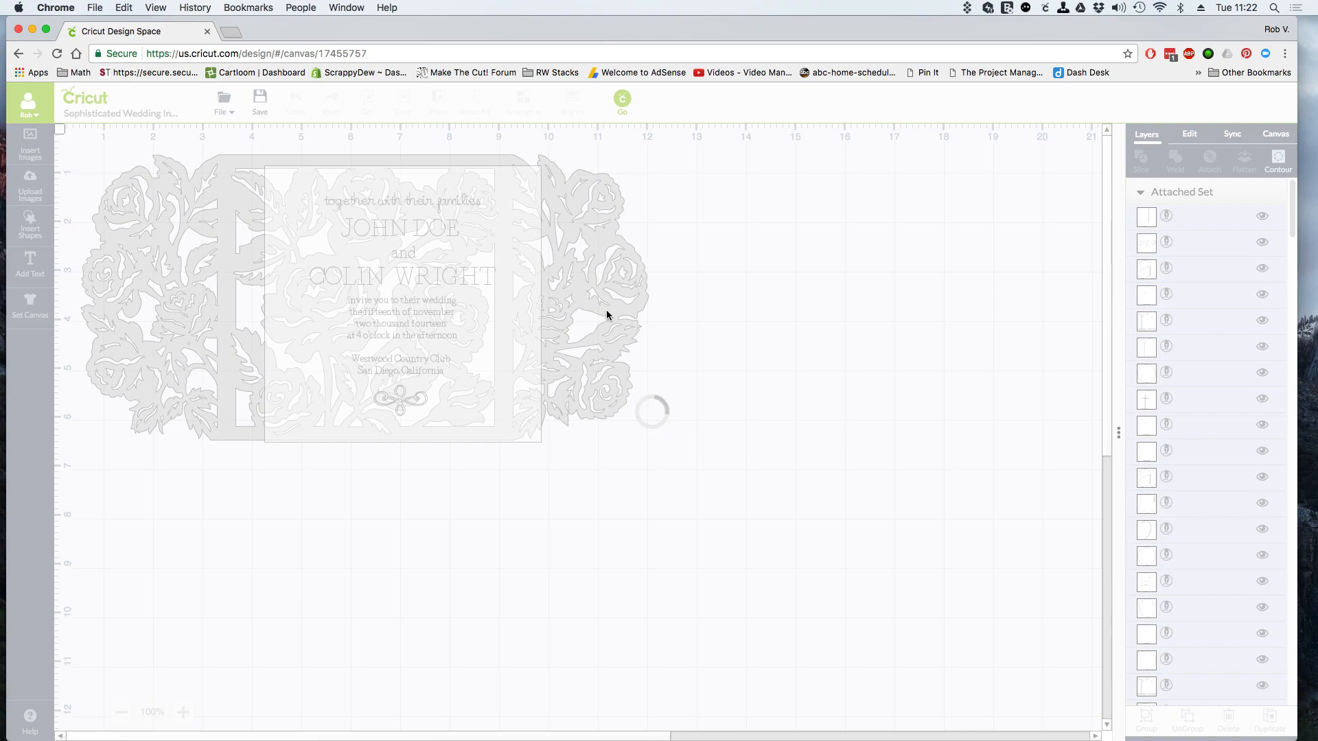
{"action": "left_click", "coordinate": [621, 101]}
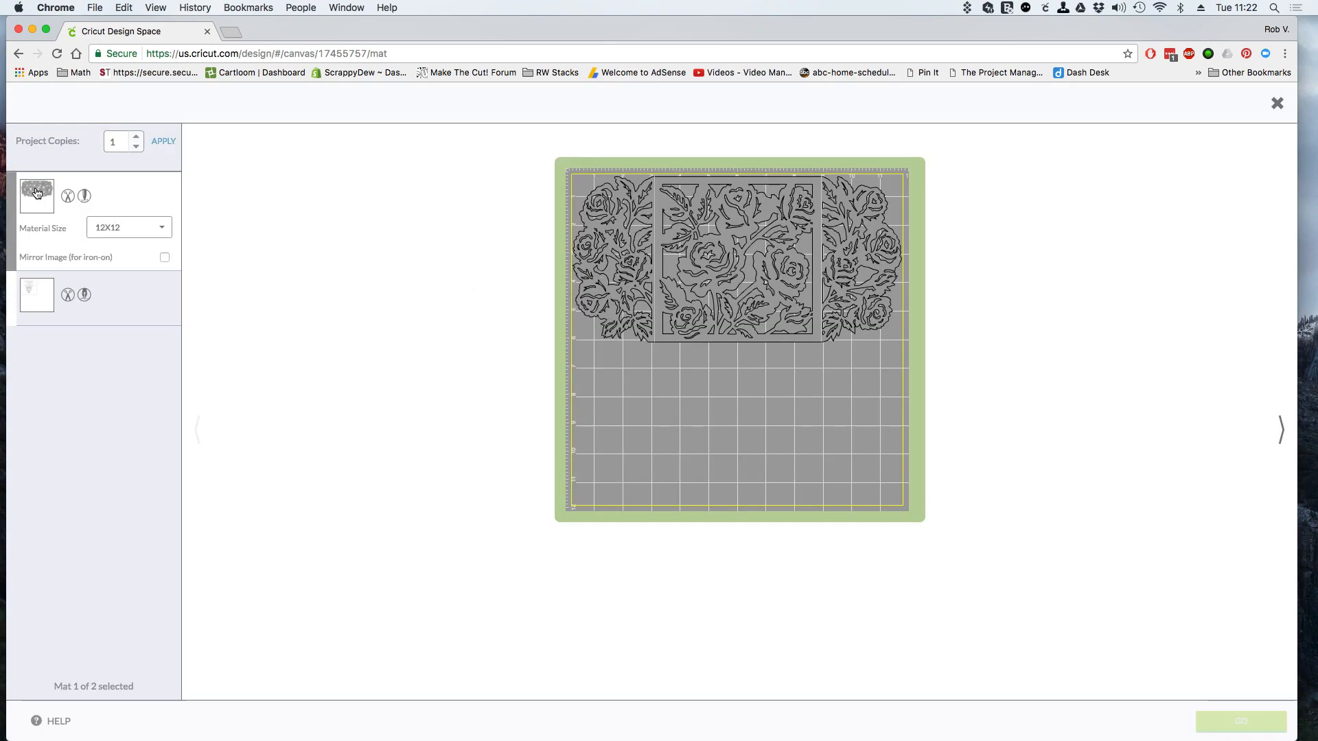
{"action": "left_click", "coordinate": [36, 295]}
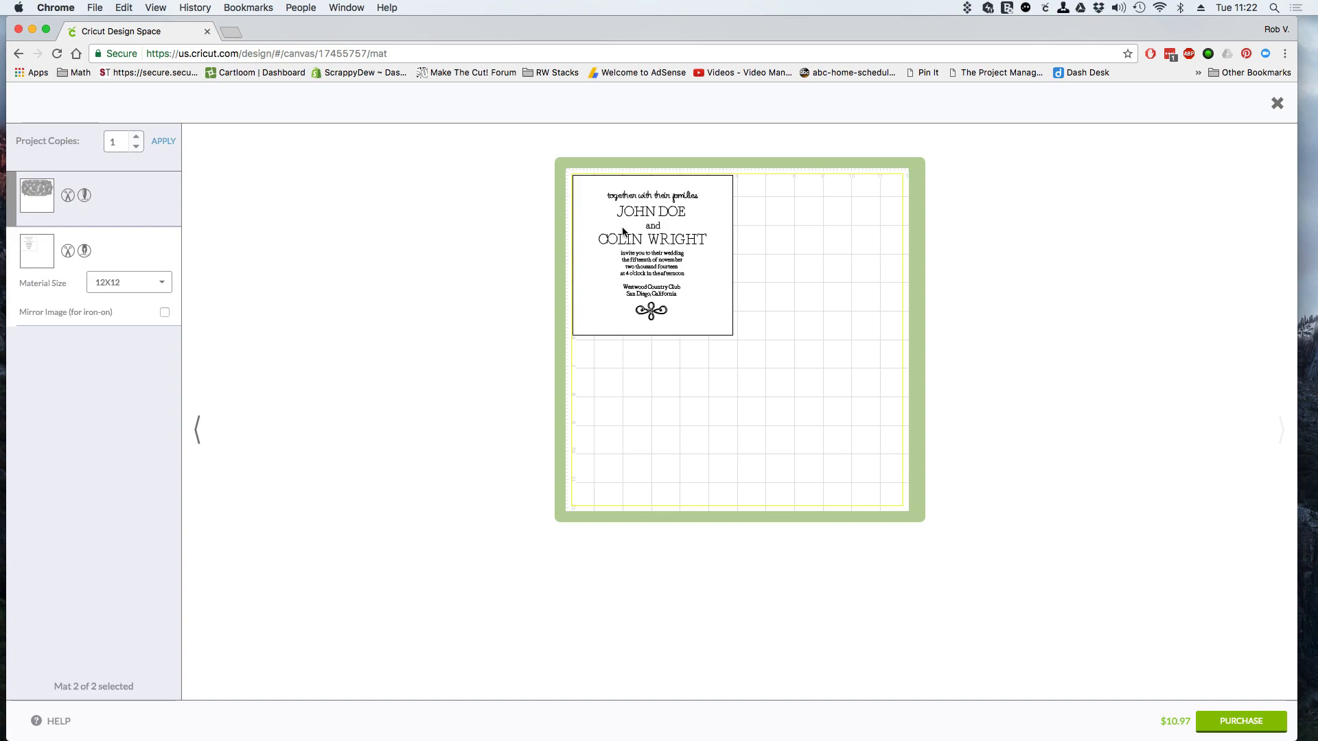
{"action": "mouse_move", "coordinate": [690, 311]}
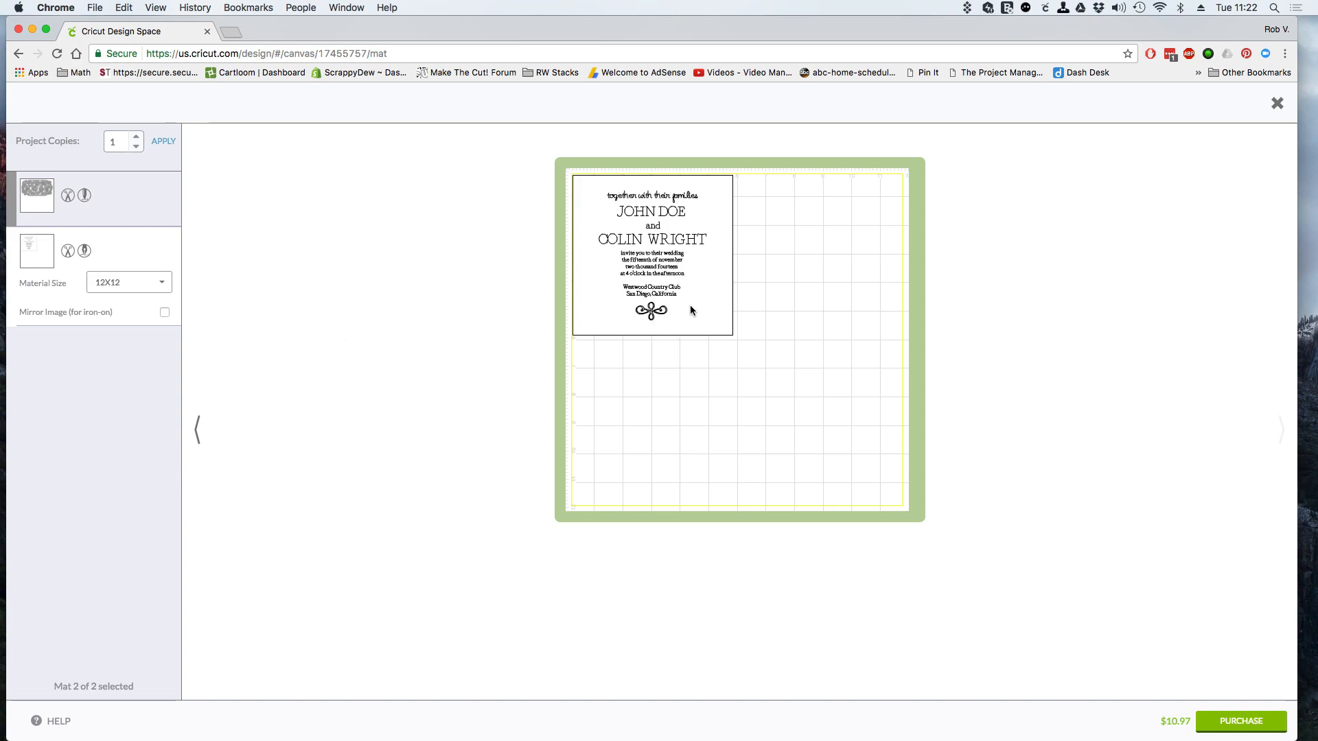
{"action": "mouse_move", "coordinate": [680, 304]}
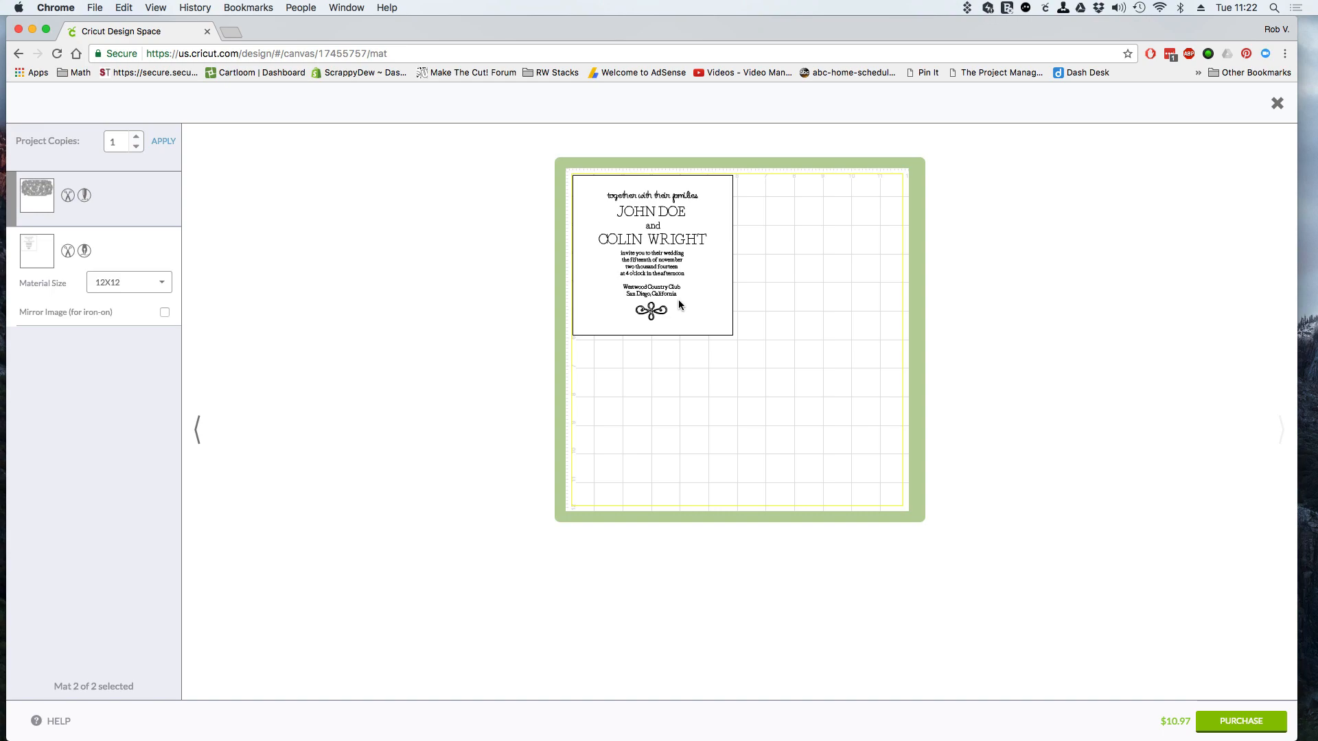
{"action": "mouse_move", "coordinate": [673, 303]}
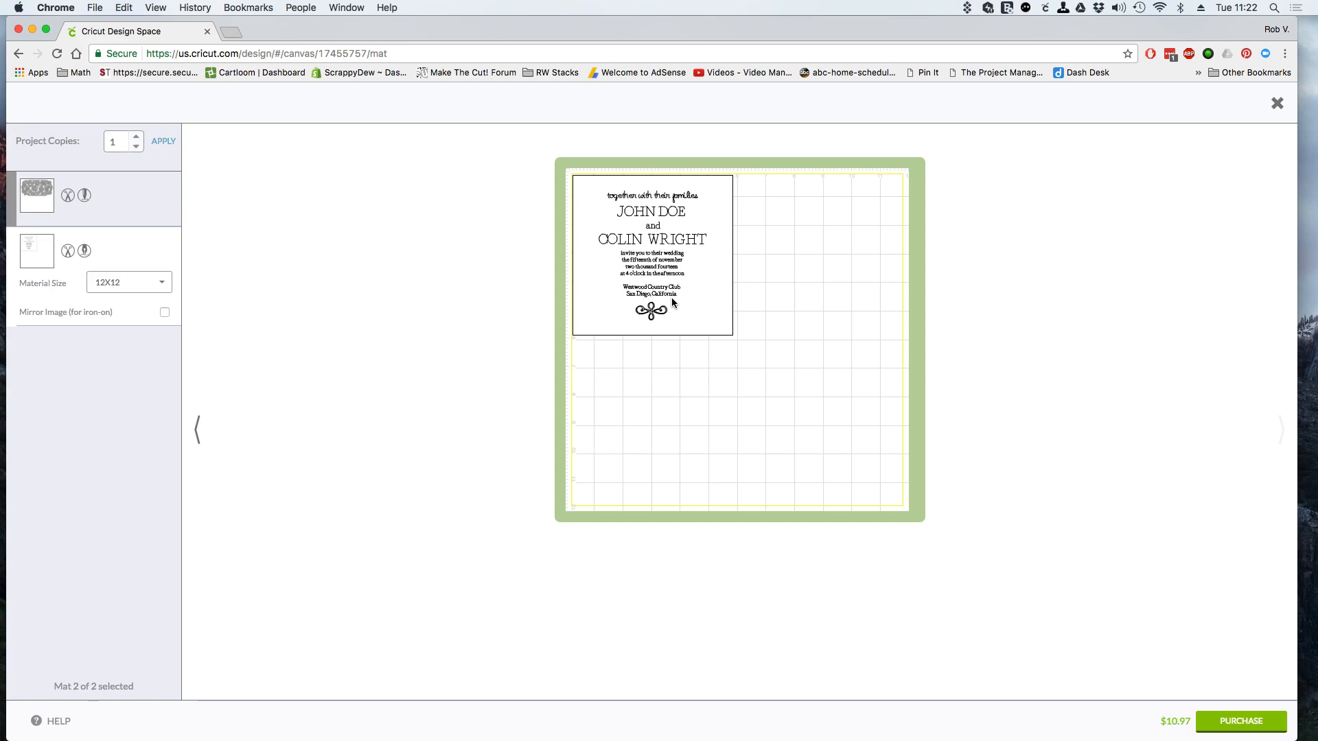
{"action": "mouse_move", "coordinate": [670, 300]}
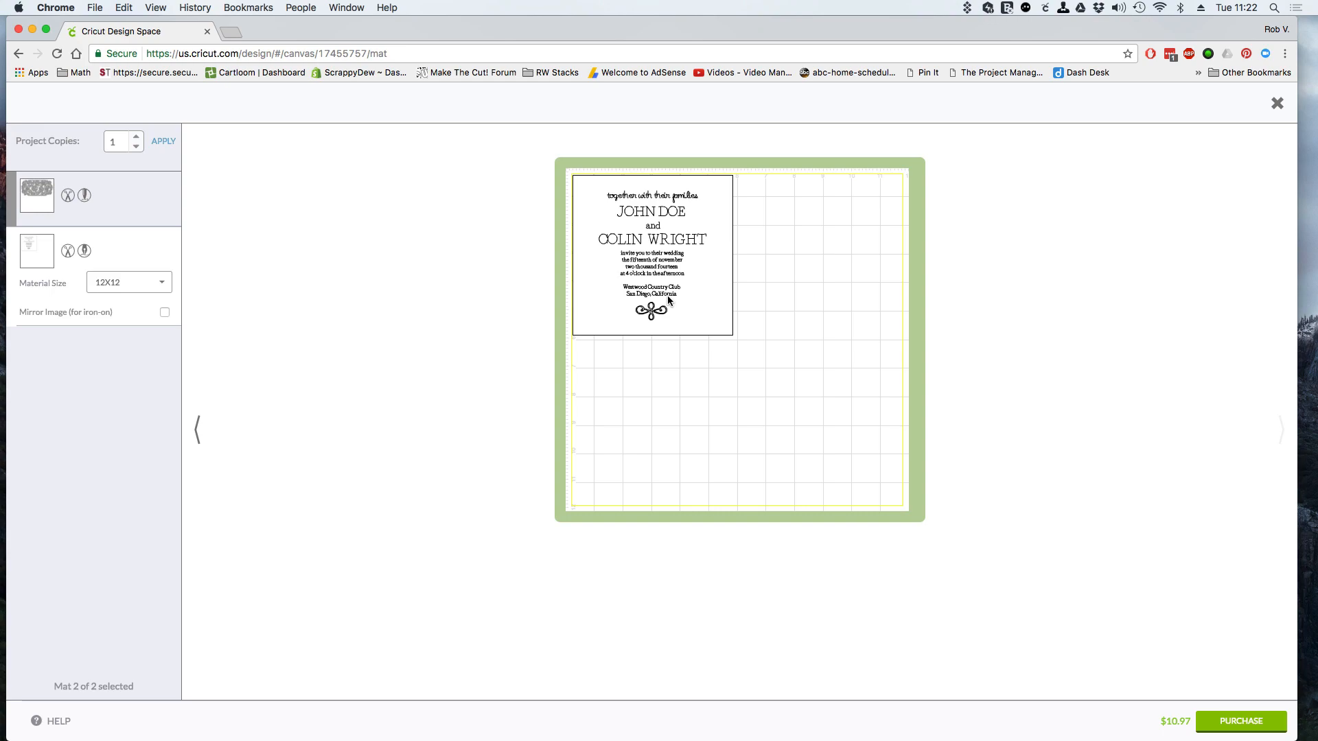
{"action": "mouse_move", "coordinate": [910, 362]}
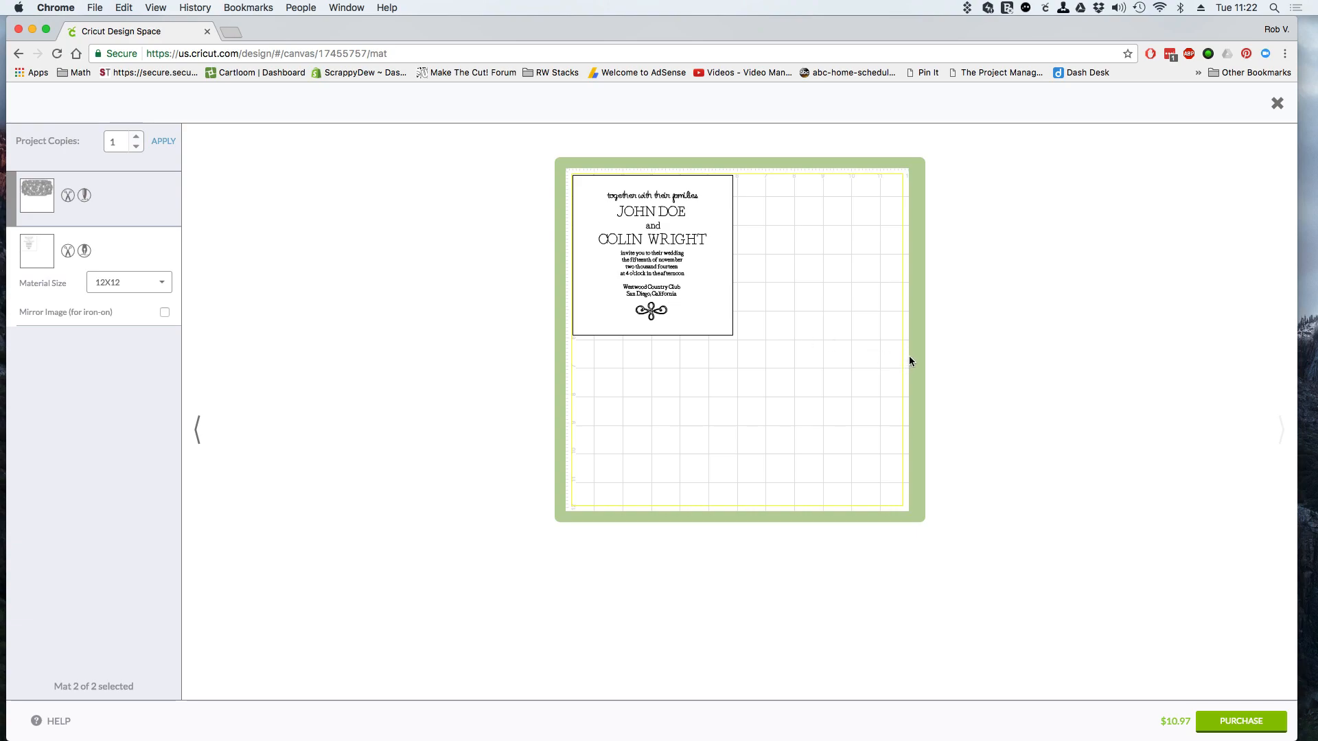
{"action": "mouse_move", "coordinate": [1272, 105]}
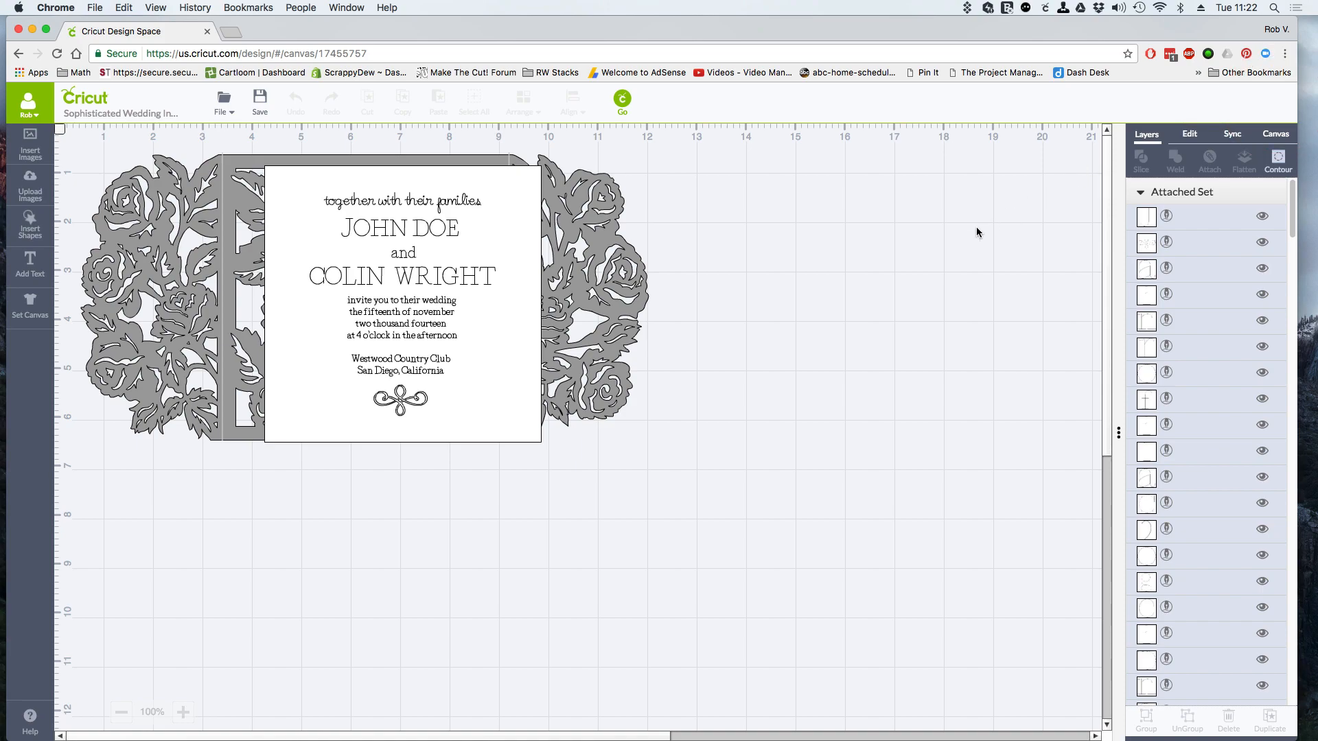
{"action": "mouse_move", "coordinate": [813, 309]}
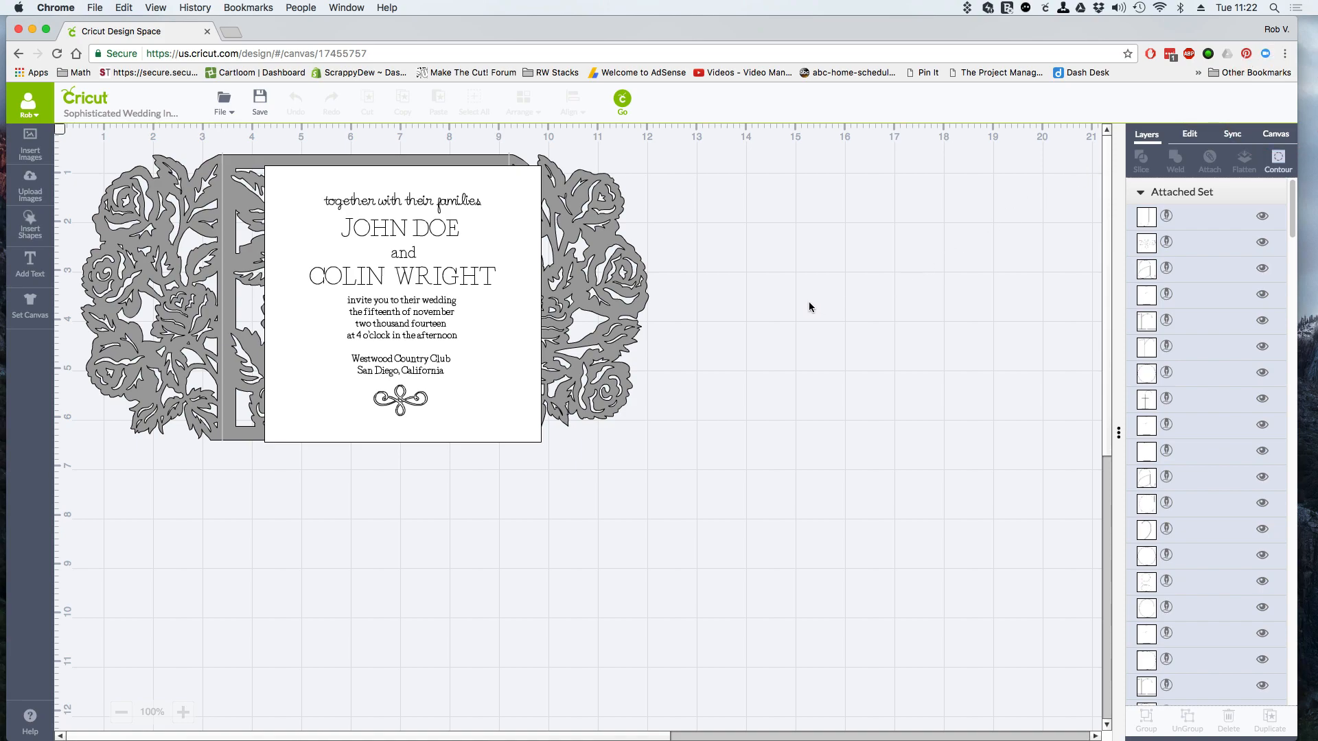
{"action": "mouse_move", "coordinate": [795, 306]}
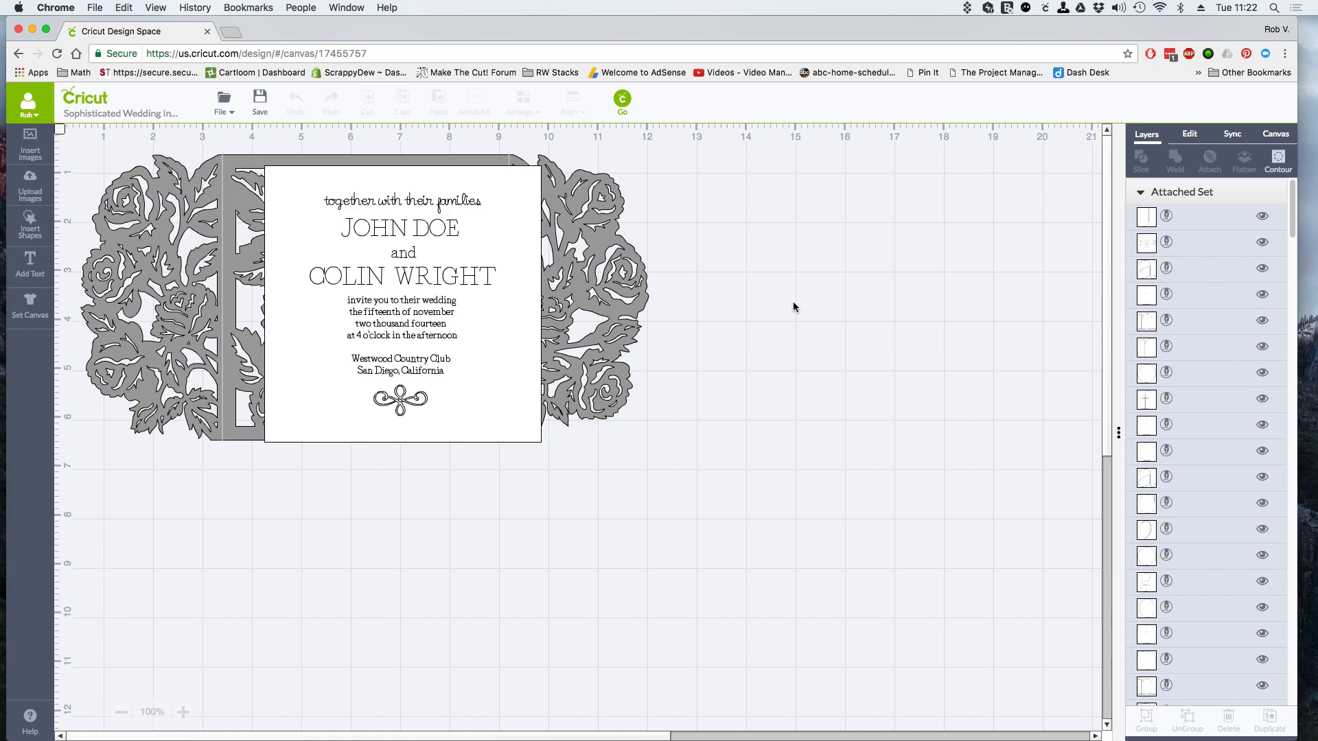